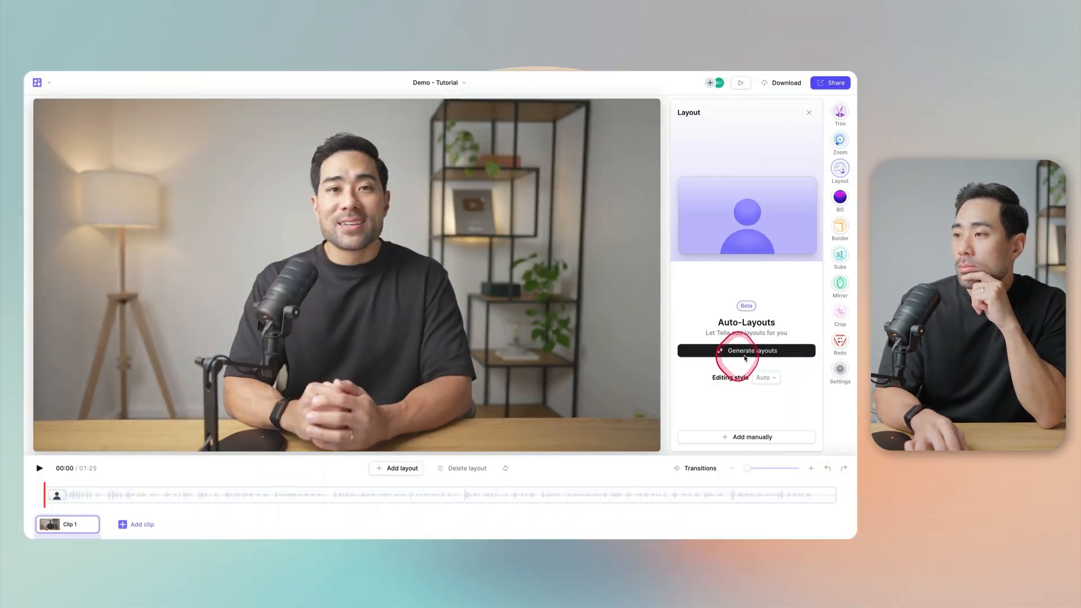
- Generate automatic layouts for the clip before heading to the tella.tv homepage
left_click(745, 351)
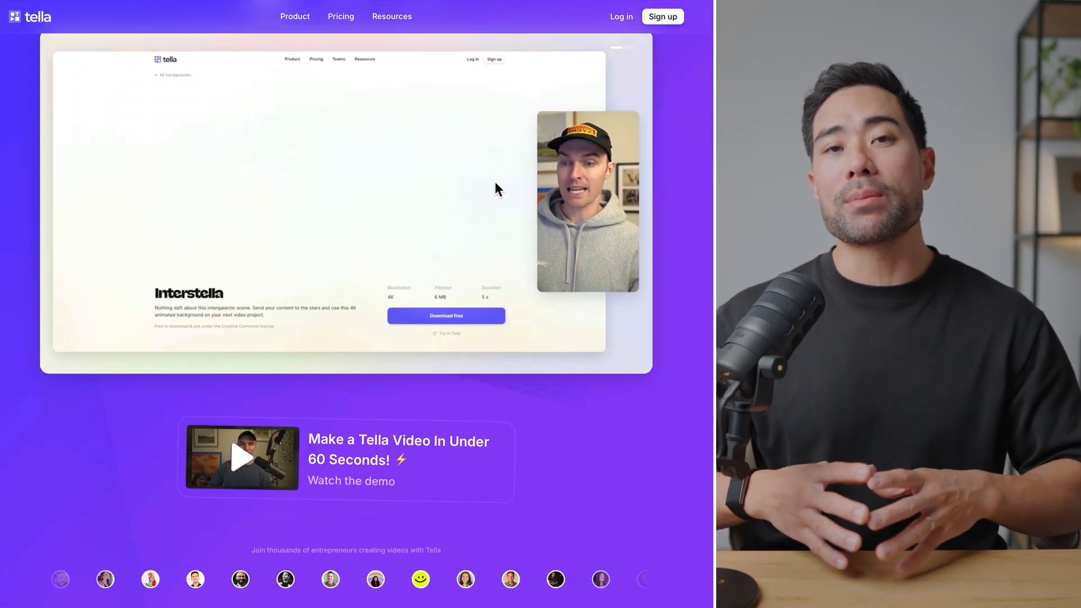
- Scroll the homepage past Clips, Zoom effects and AI Video Editing down to Publish with power
scroll("down", 3)
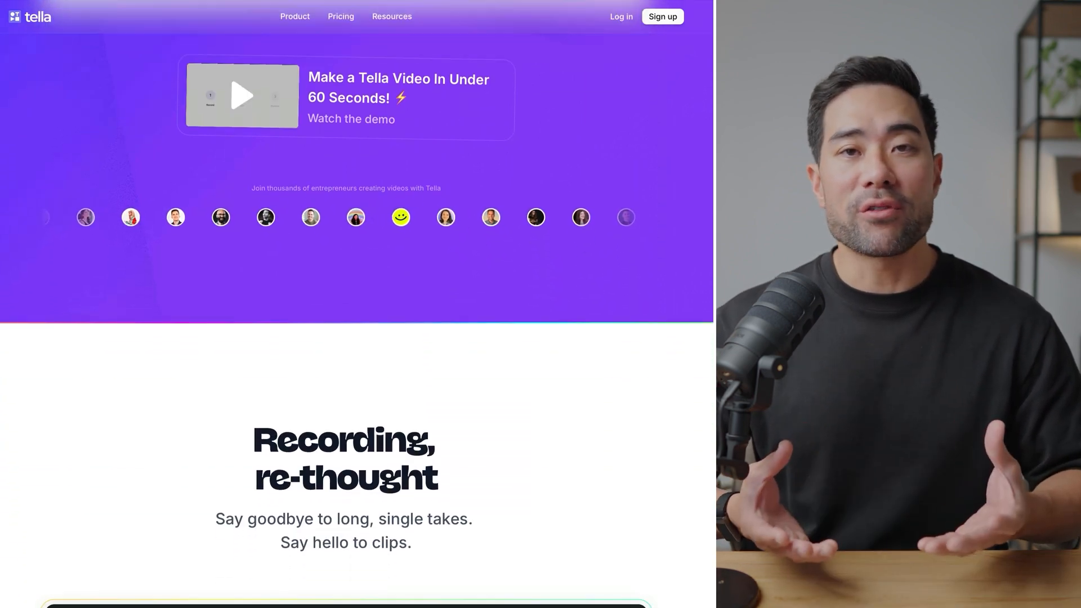
scroll("down", 3)
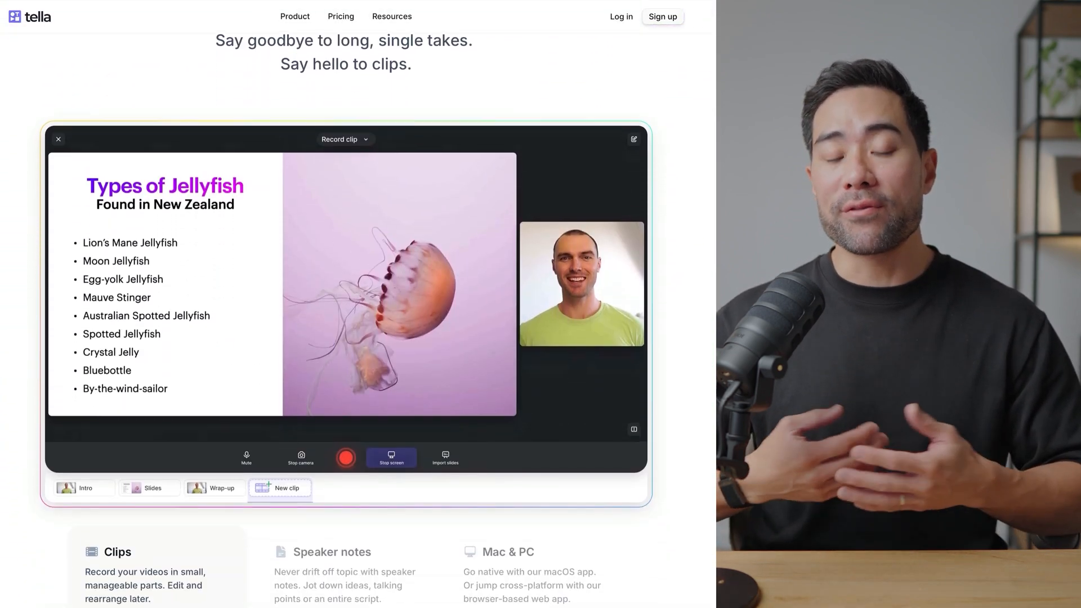
scroll("down", 3)
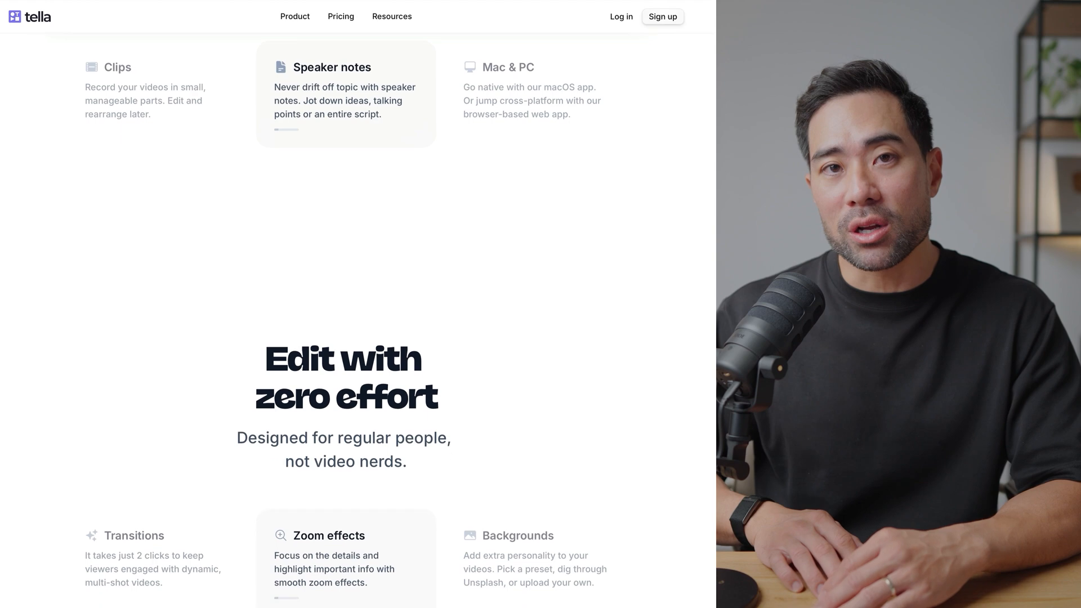
scroll("down", 3)
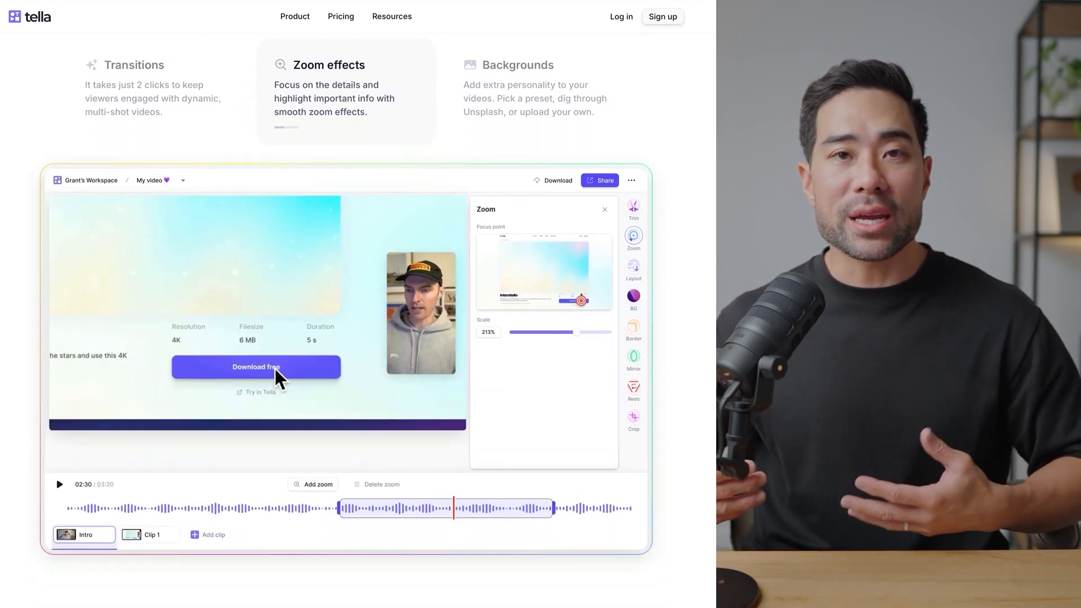
scroll("down", 3)
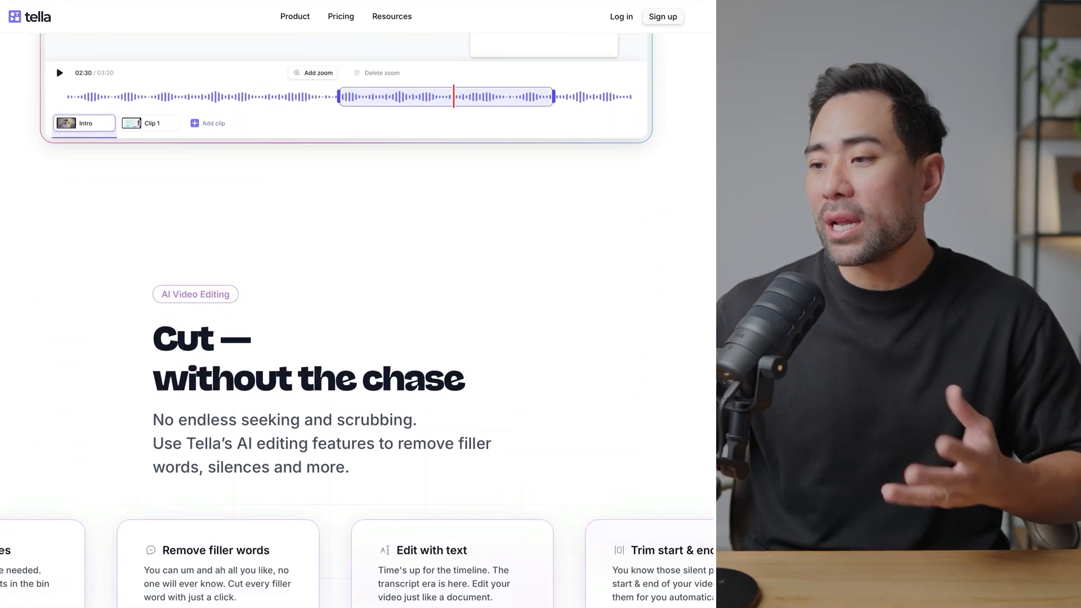
scroll("down", 3)
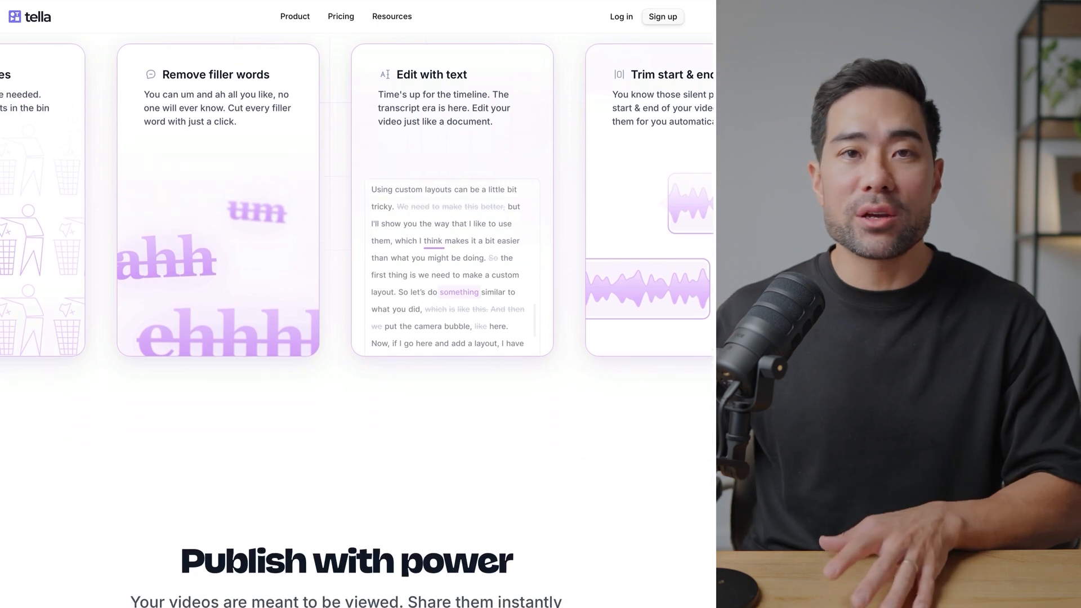
scroll("down", 3)
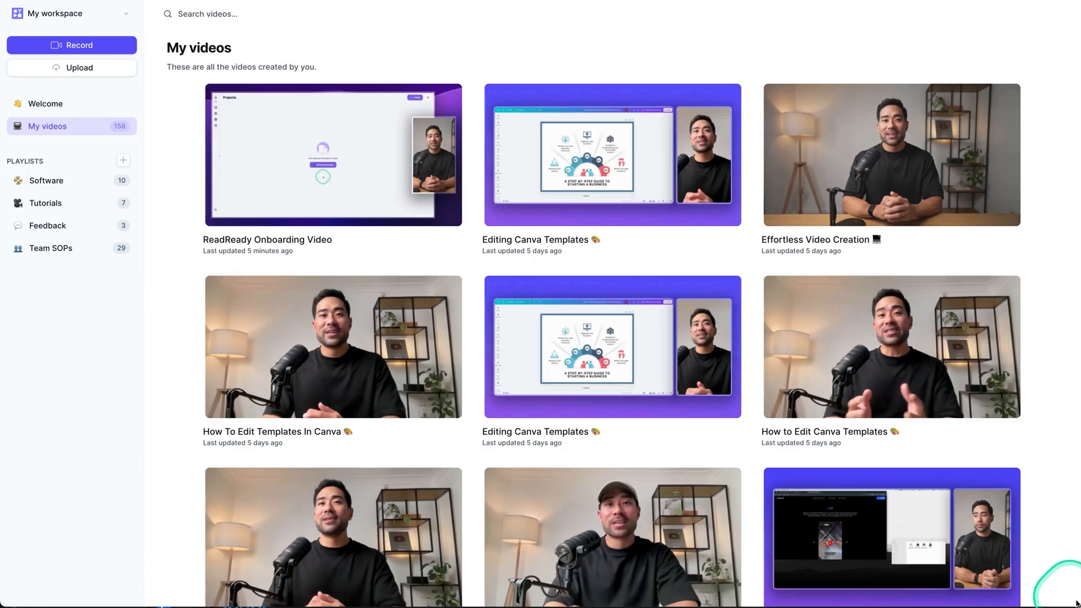
- Scroll My videos down to the 'How to Use Midjourney to Turn Text into Images' video
scroll("down", 3)
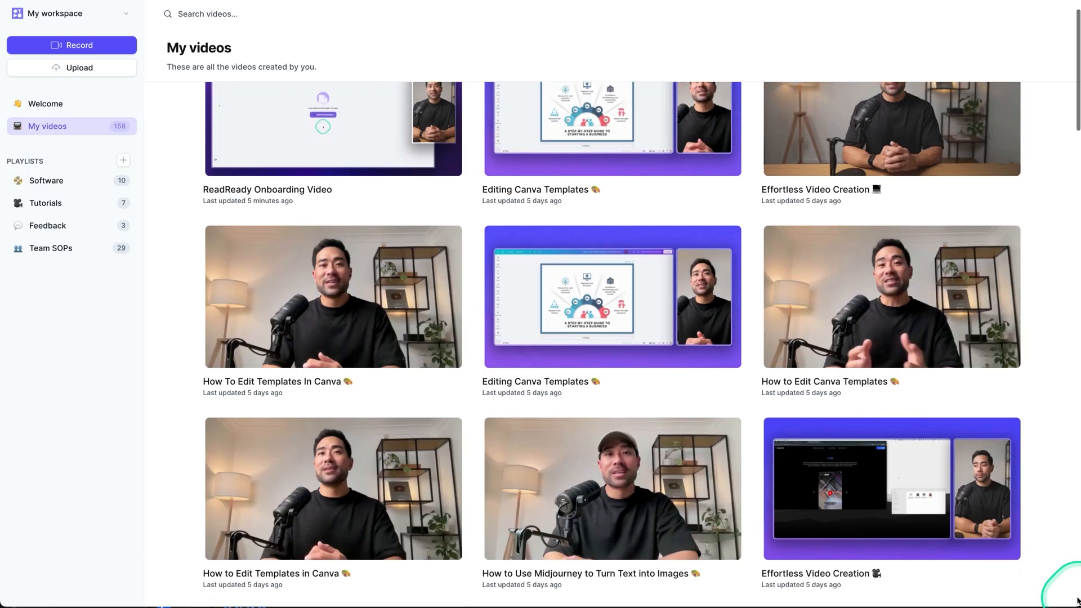
scroll("down", 3)
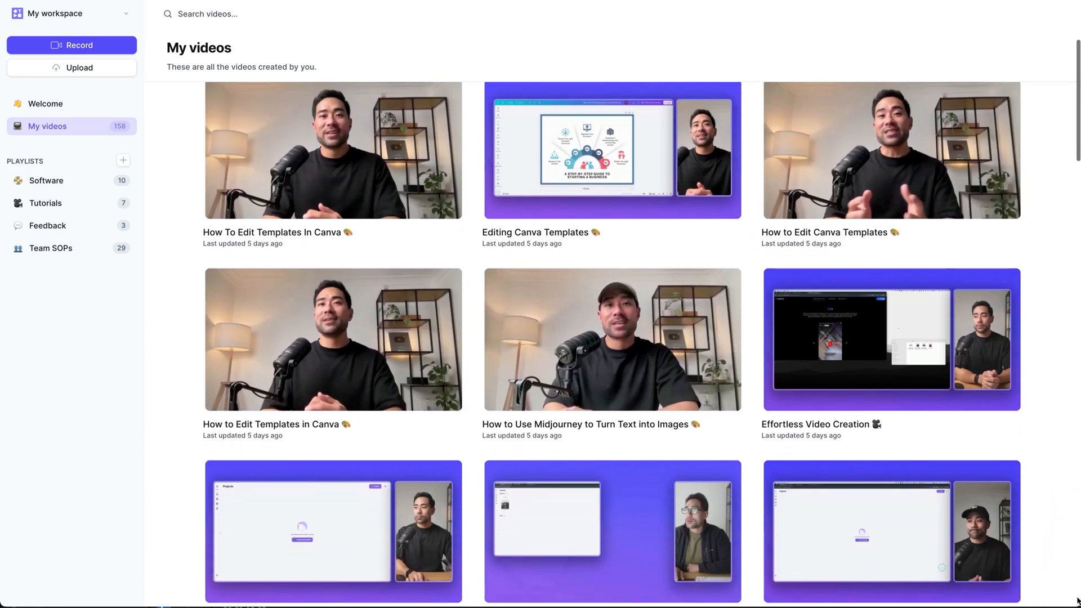
scroll("down", 3)
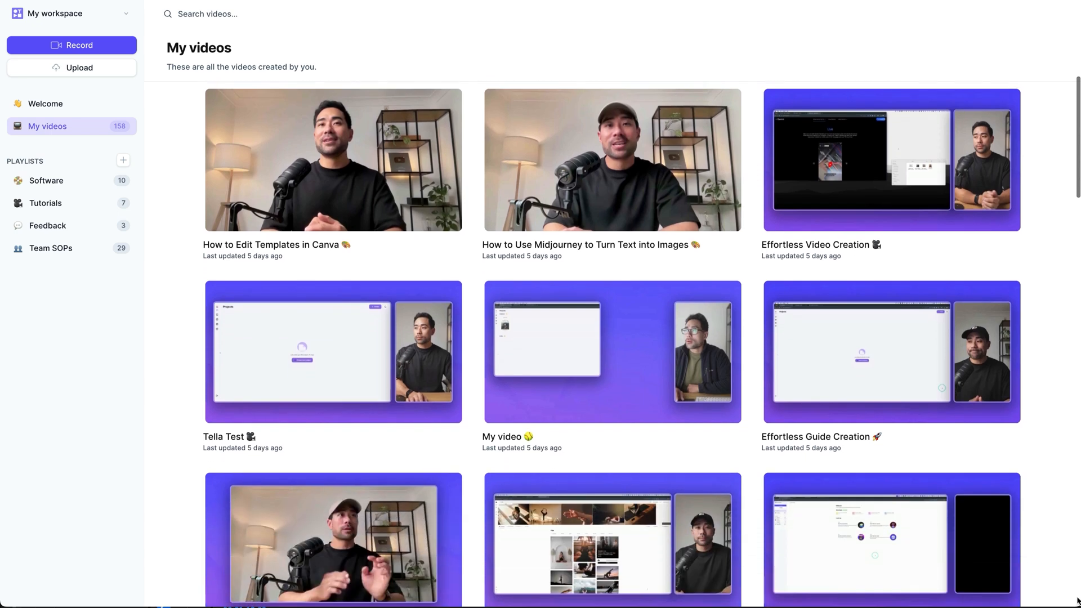
scroll("down", 3)
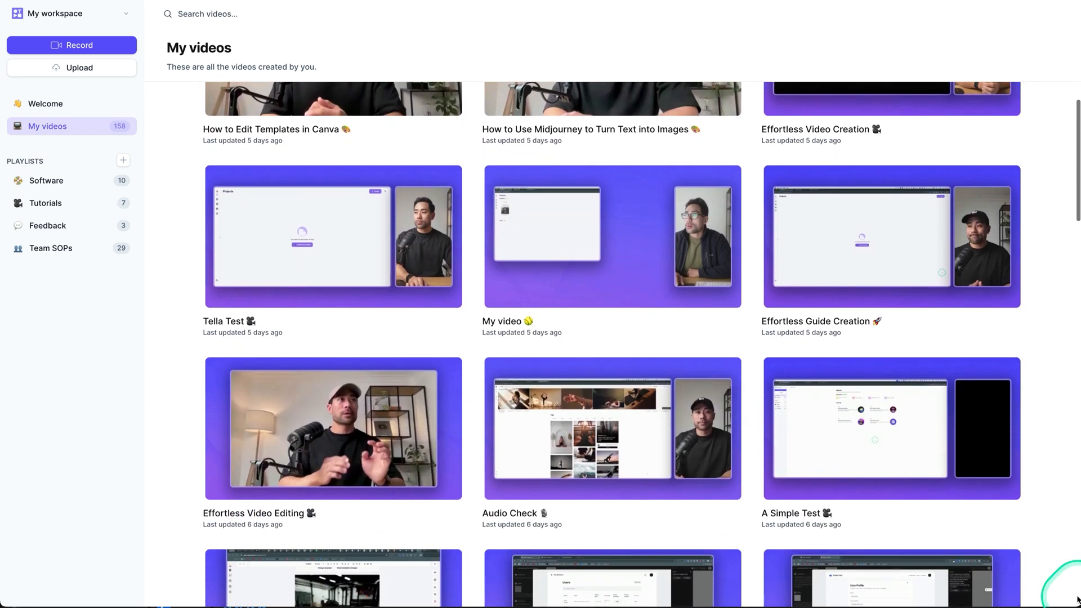
scroll("down", 3)
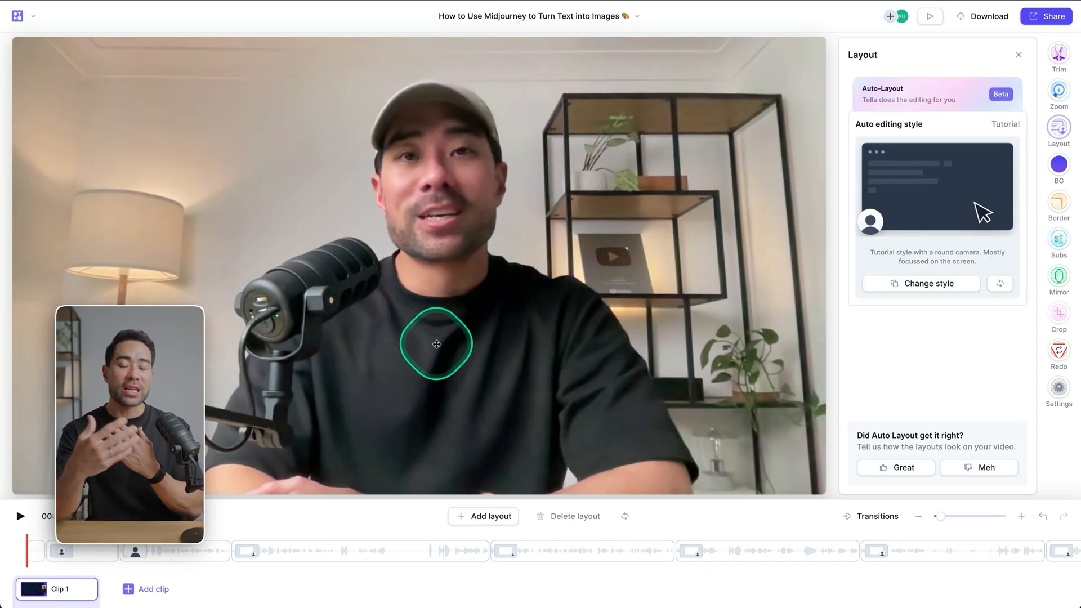
- Select the timeline layout block near 01:25 to show its Change current layout choices
left_click(928, 284)
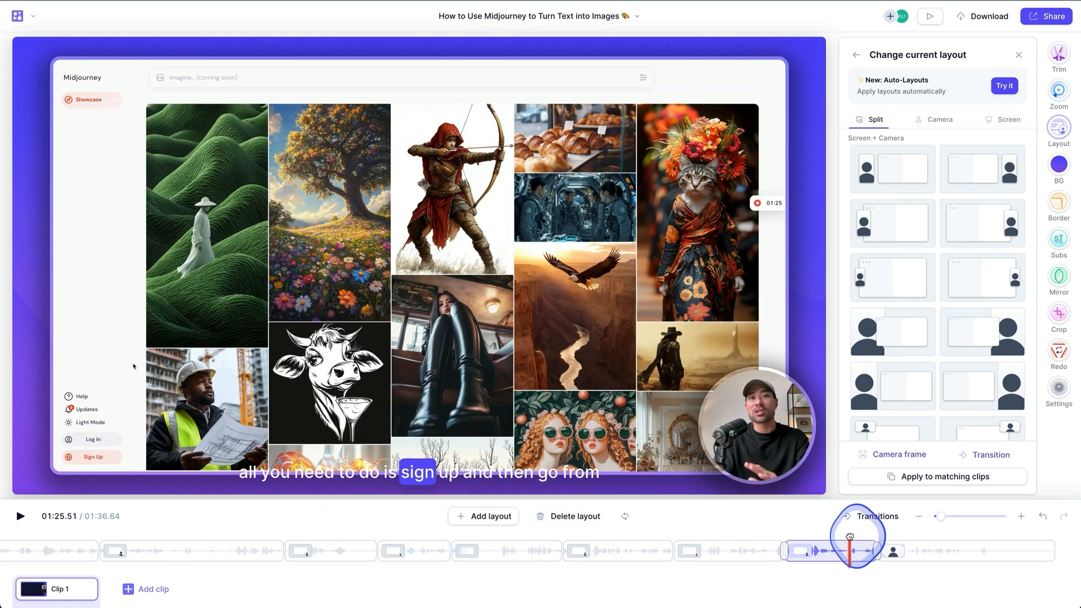
left_click(1007, 120)
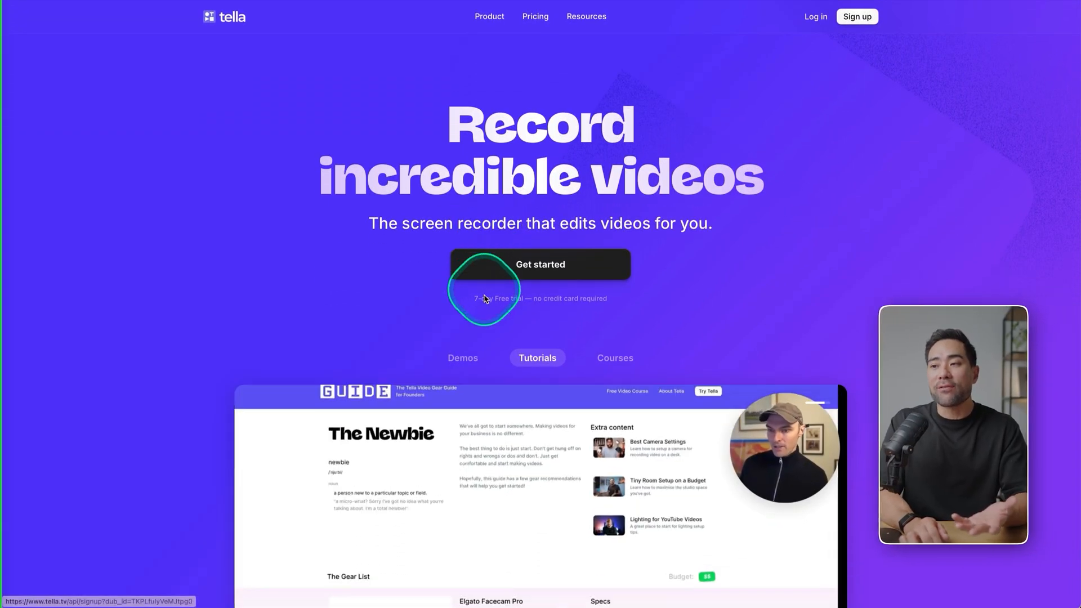
- Switch the homepage showcase to the Courses example, then go to the workspace Welcome page
scroll("down", 3)
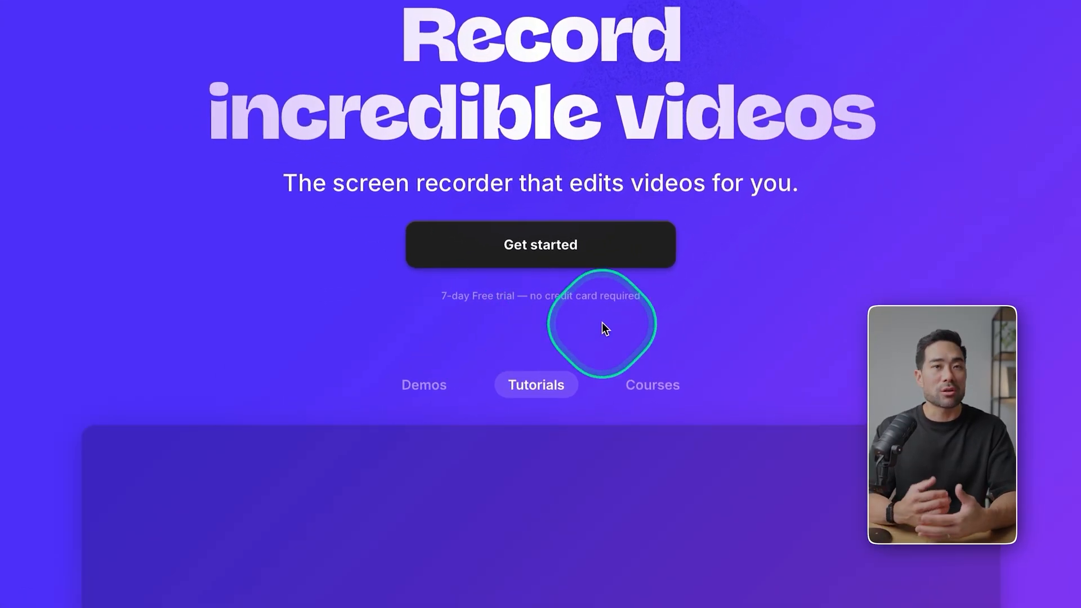
left_click(651, 385)
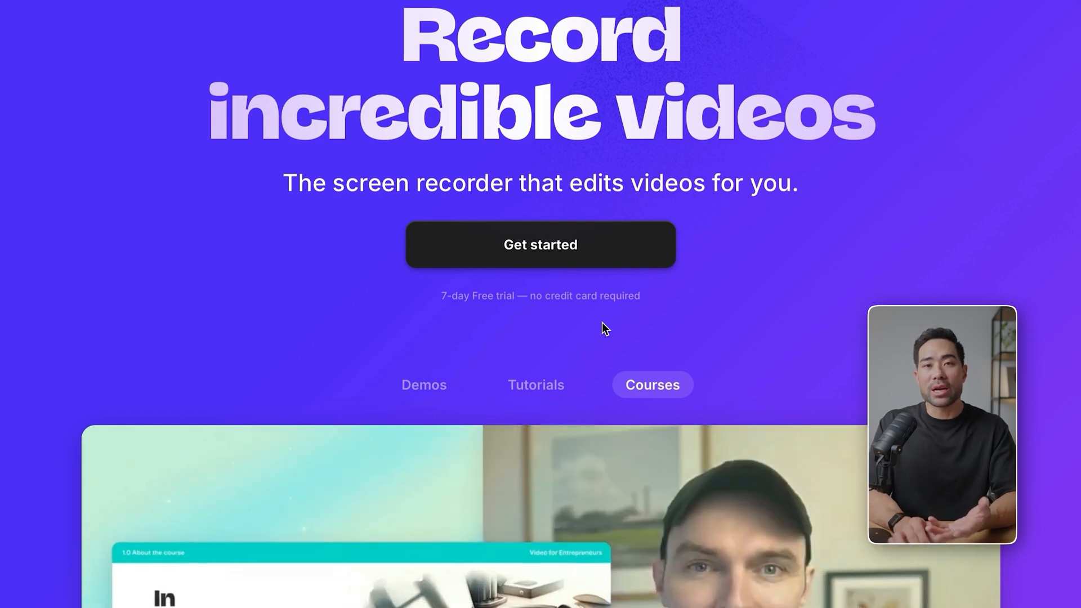
left_click(535, 16)
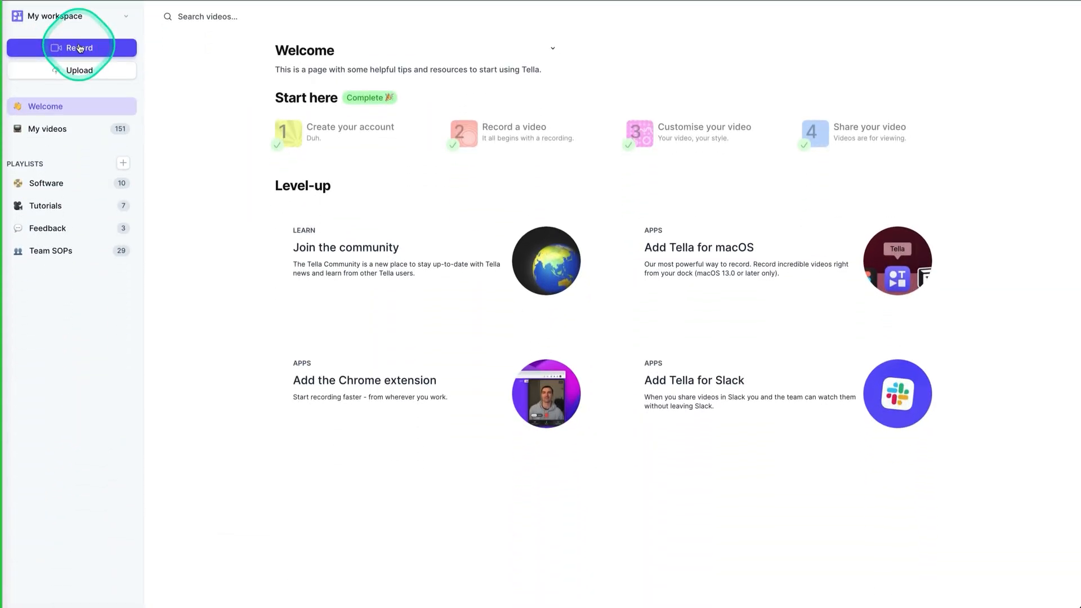
- Start a new recording and choose Use web app to enter the browser recorder
left_click(79, 47)
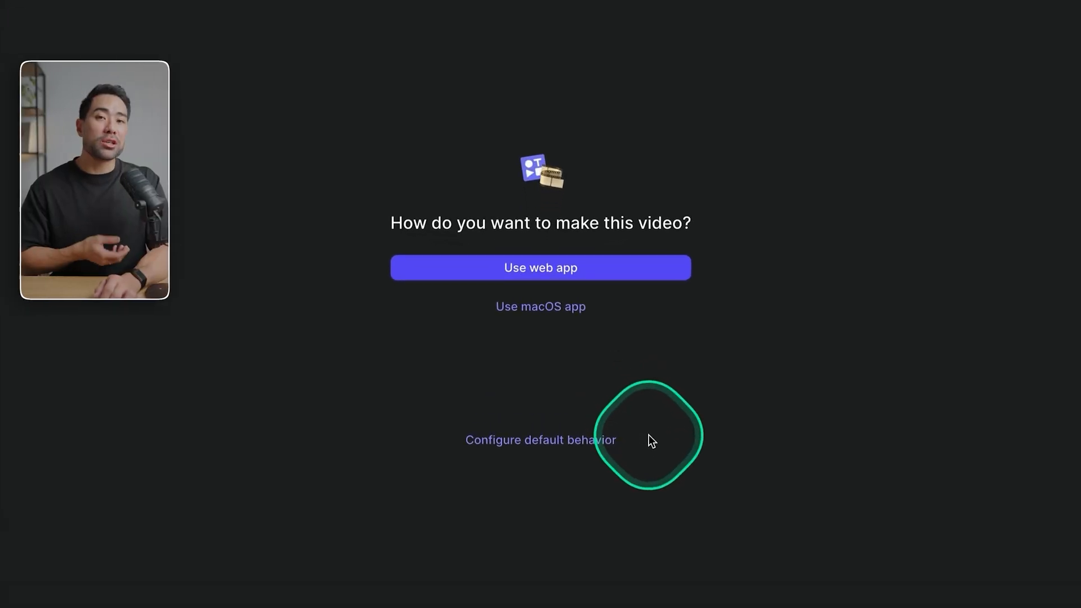
mouse_move(566, 330)
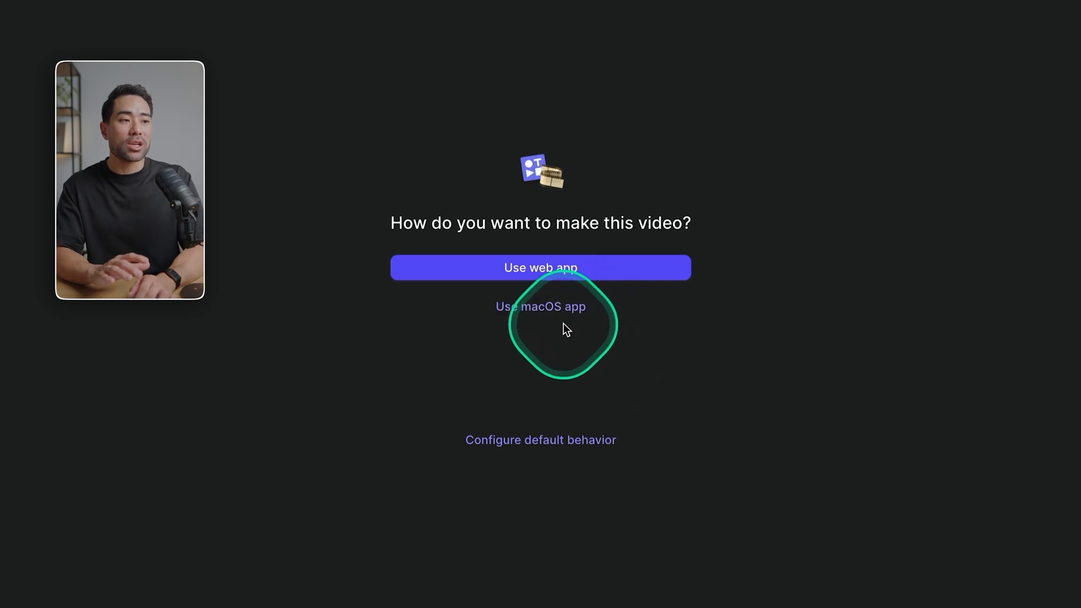
mouse_move(540, 306)
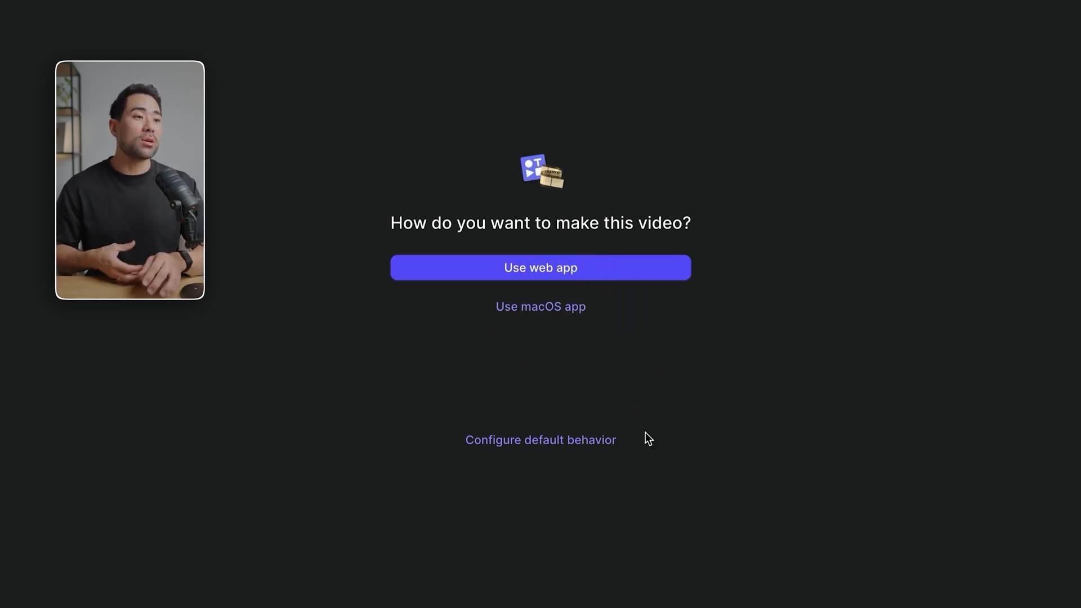
left_click(540, 268)
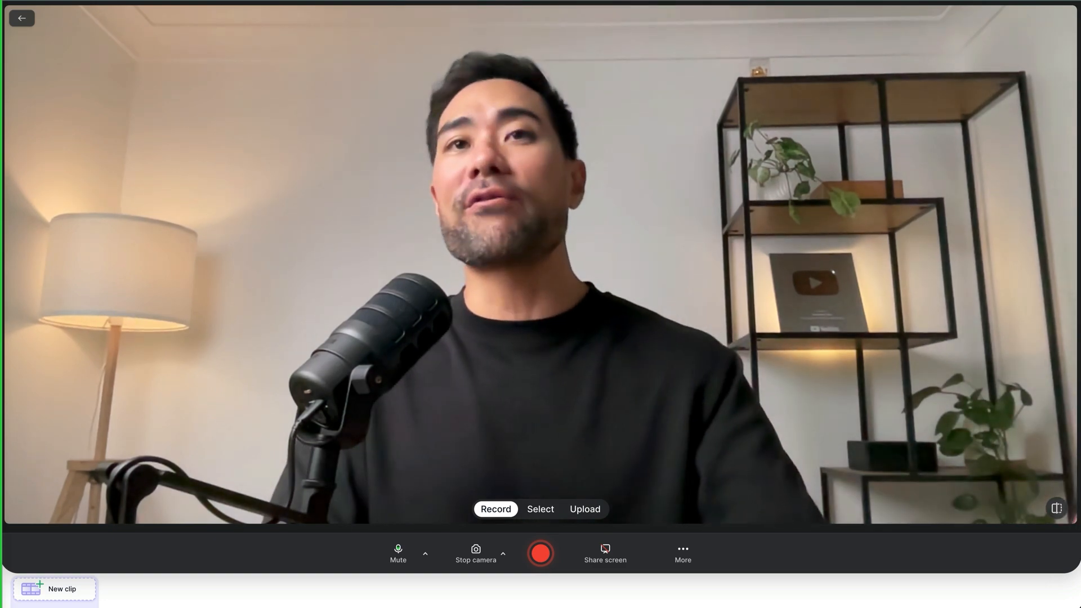
- Switch the recorder's microphone input to the RØDE PodMic USB
left_click(426, 554)
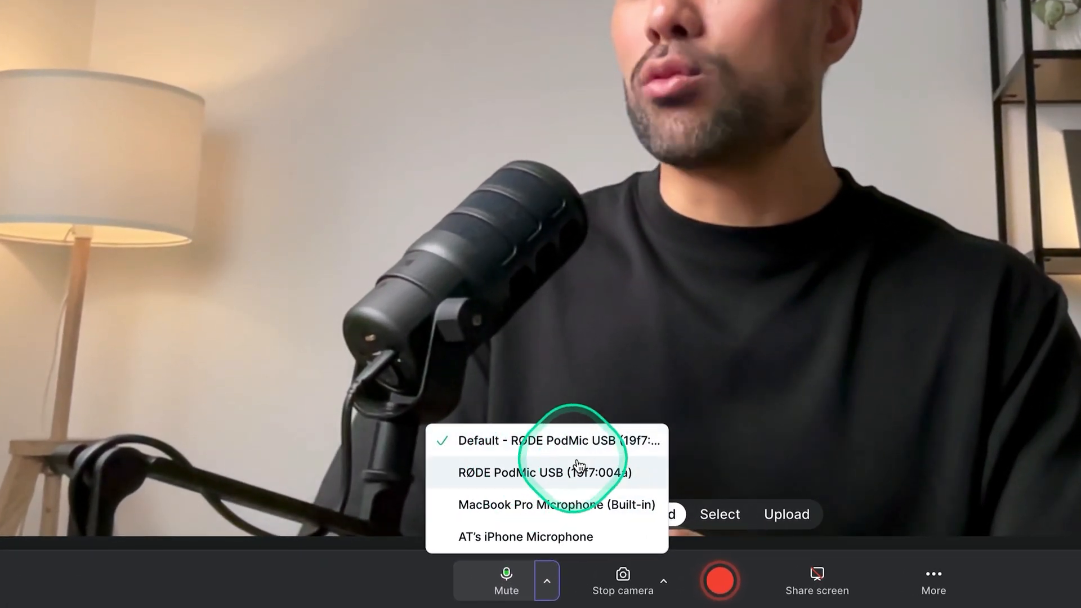
left_click(663, 581)
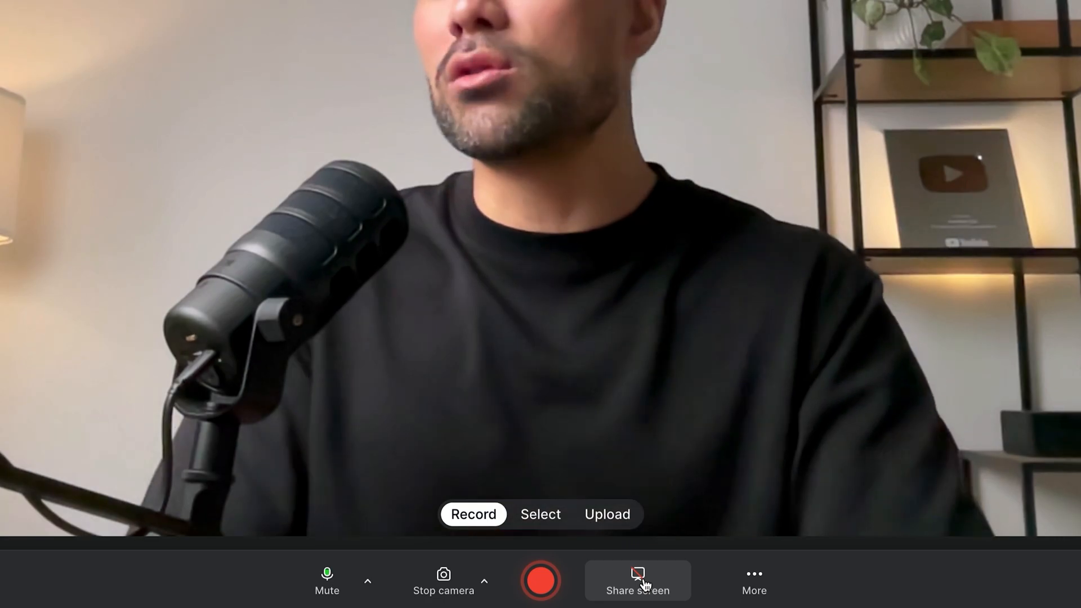
- Share the Canva design window into the recording and start capturing screen and camera
left_click(637, 580)
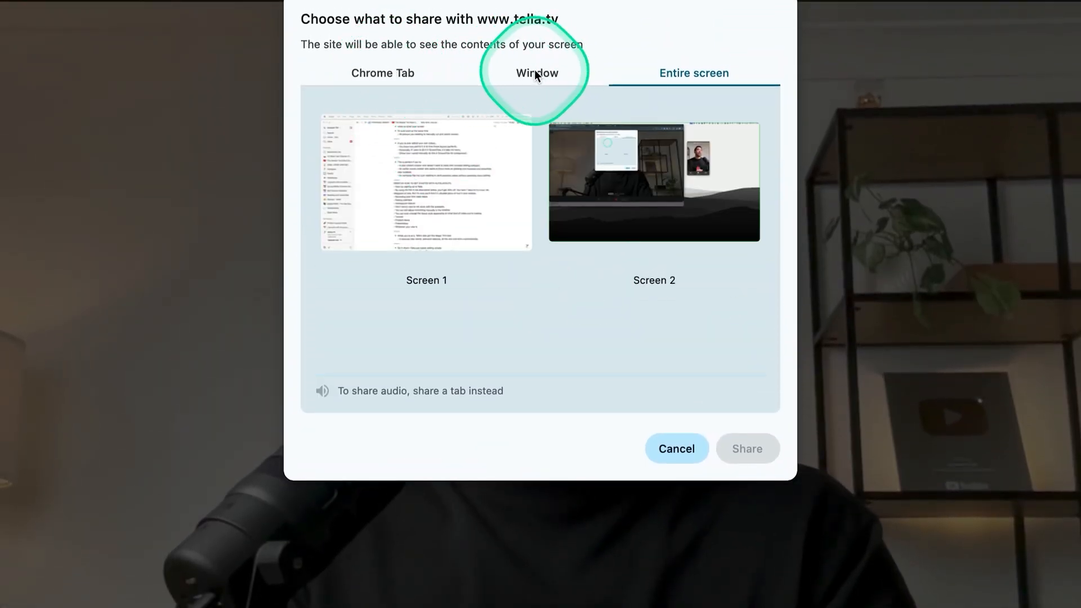
left_click(747, 448)
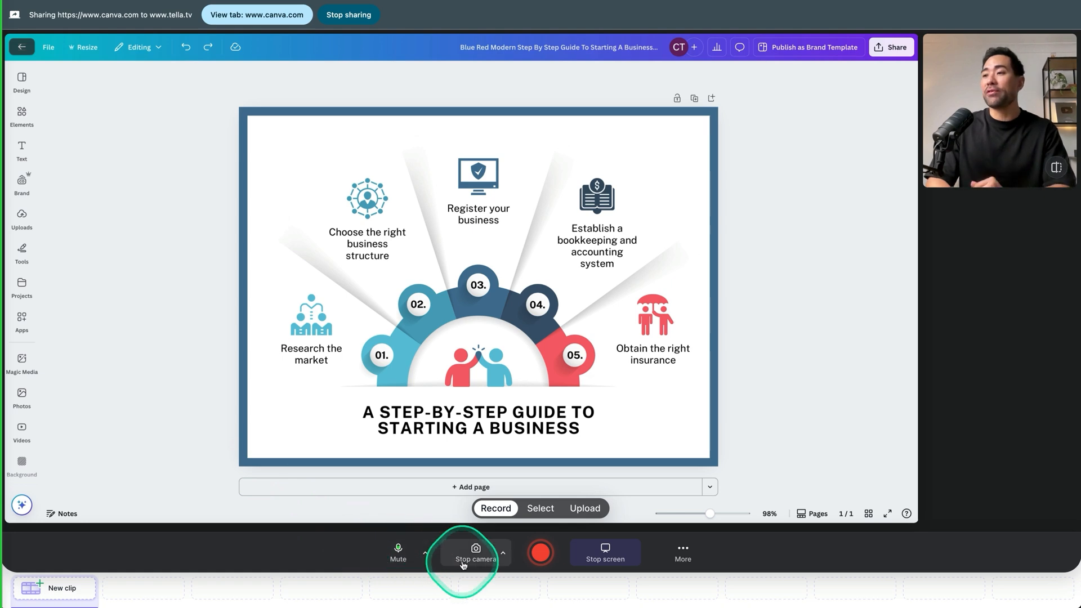
mouse_move(540, 552)
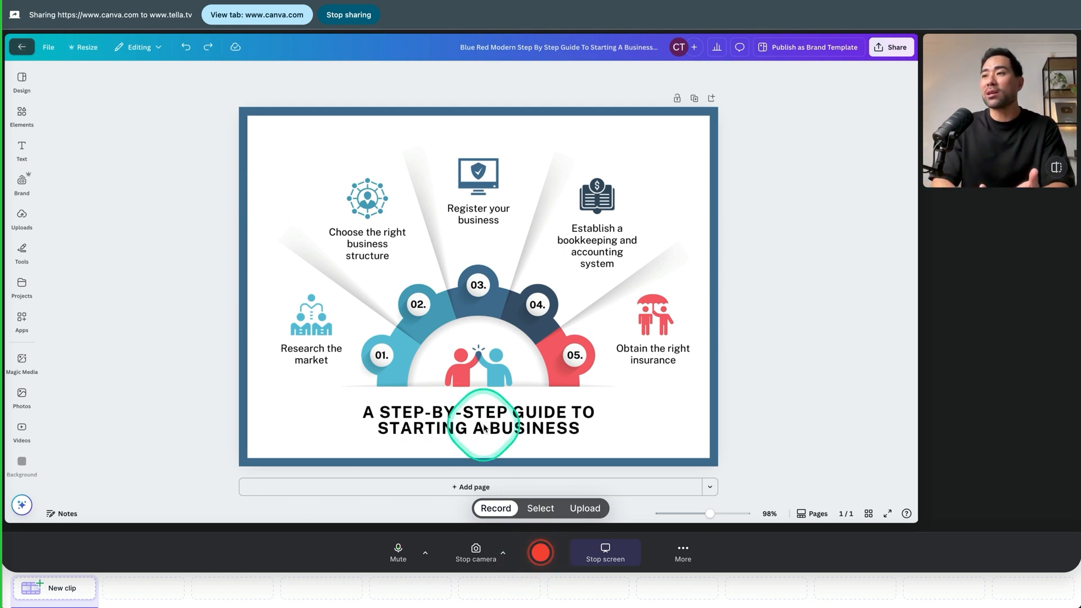
mouse_move(441, 359)
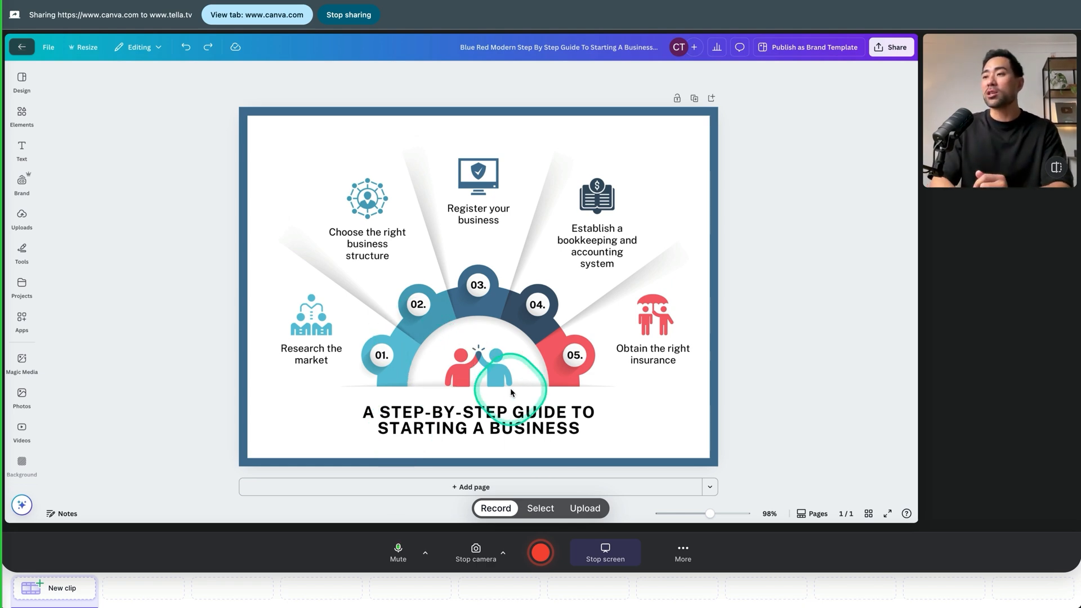
left_click(539, 551)
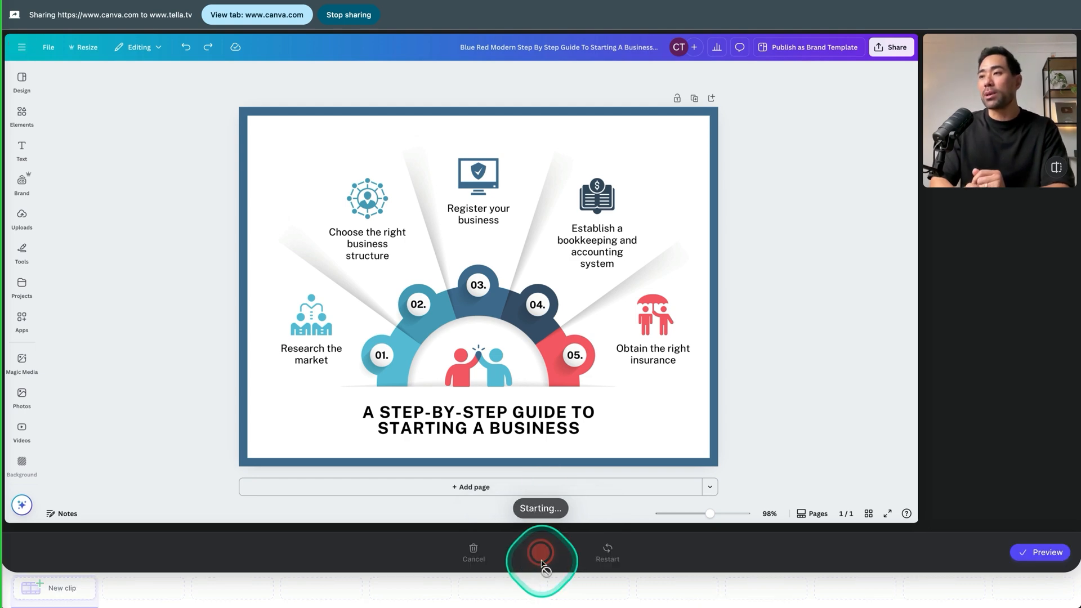
- Retitle the Canva infographic heading to 'A STARTUP GUIDE'
left_click(541, 551)
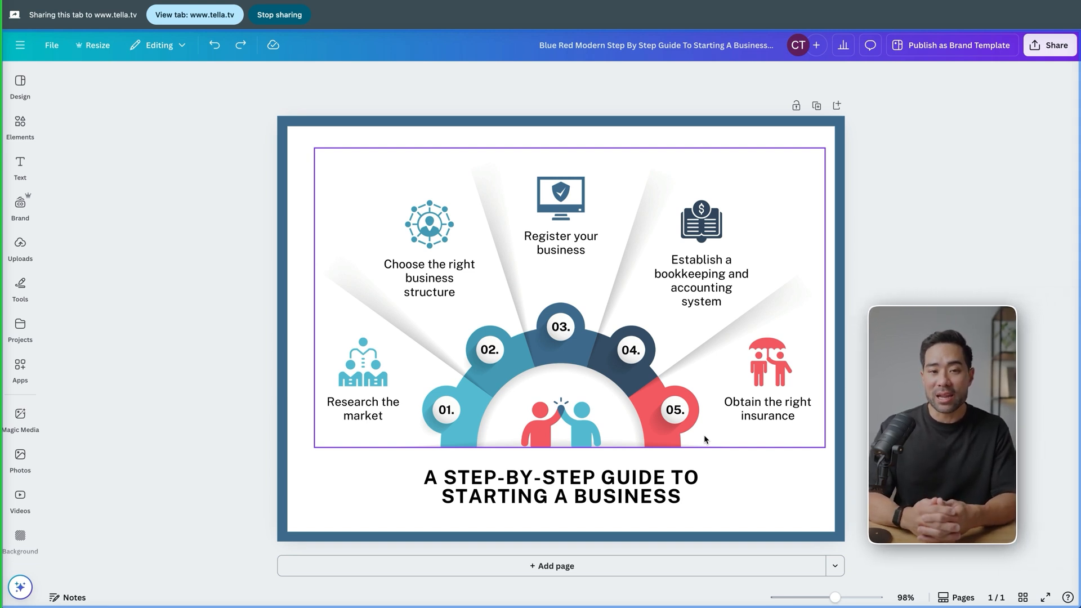
left_click(554, 521)
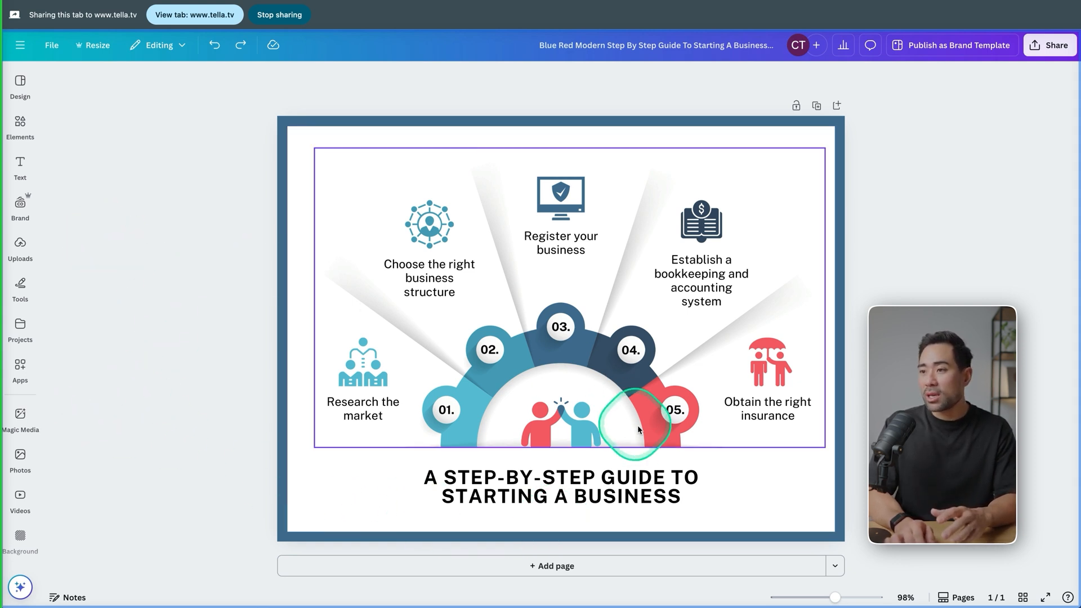
left_click(561, 487)
type("A")
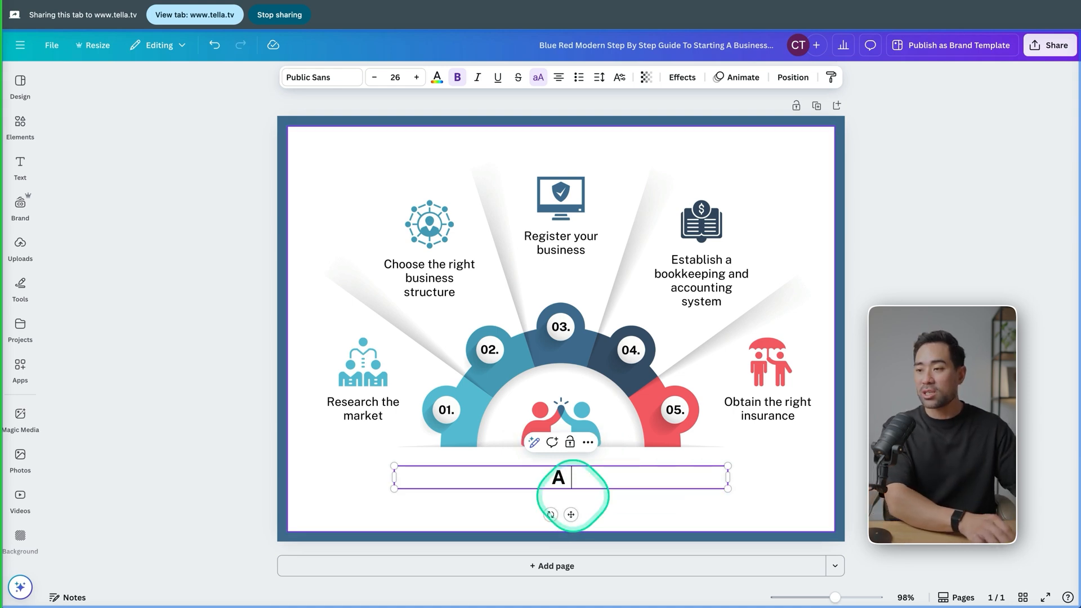
type("STARTUP GUIDE")
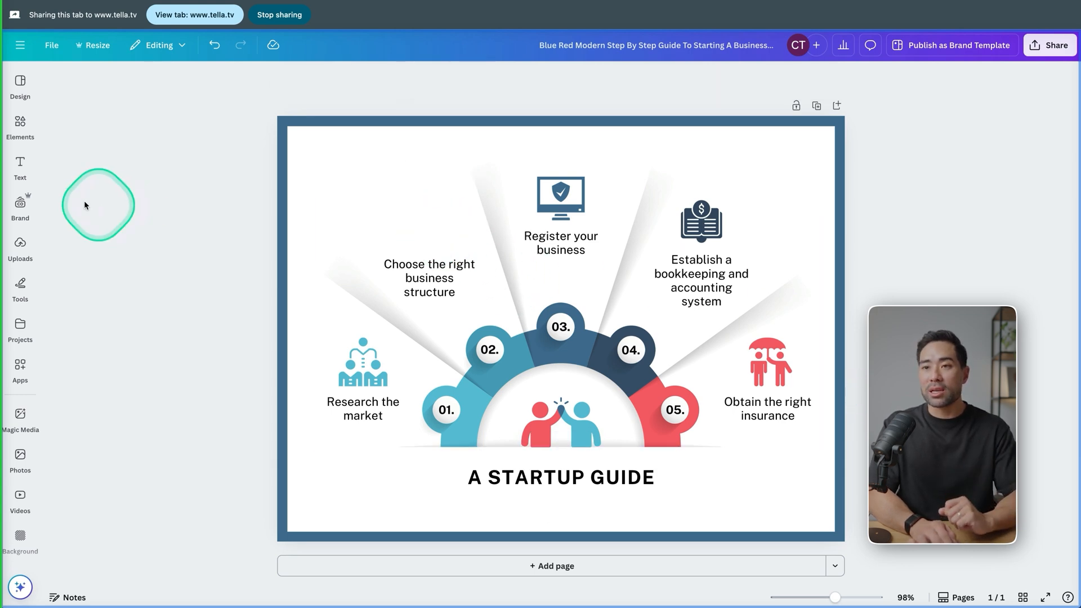
- Add a chart graphic from Elements above the business-structure step, then stop the recording
left_click(21, 127)
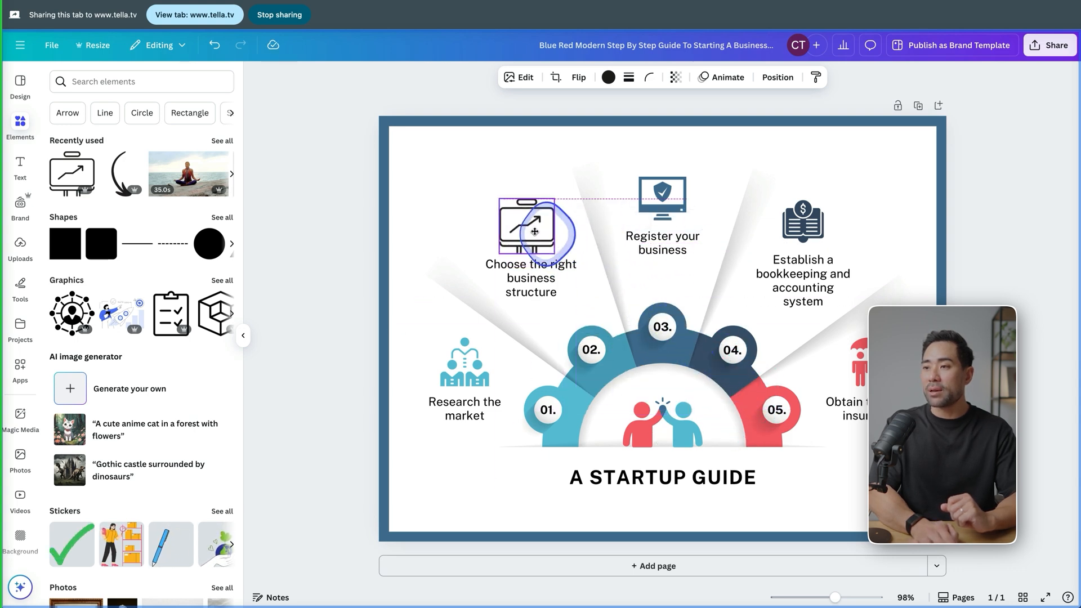
left_click(1006, 223)
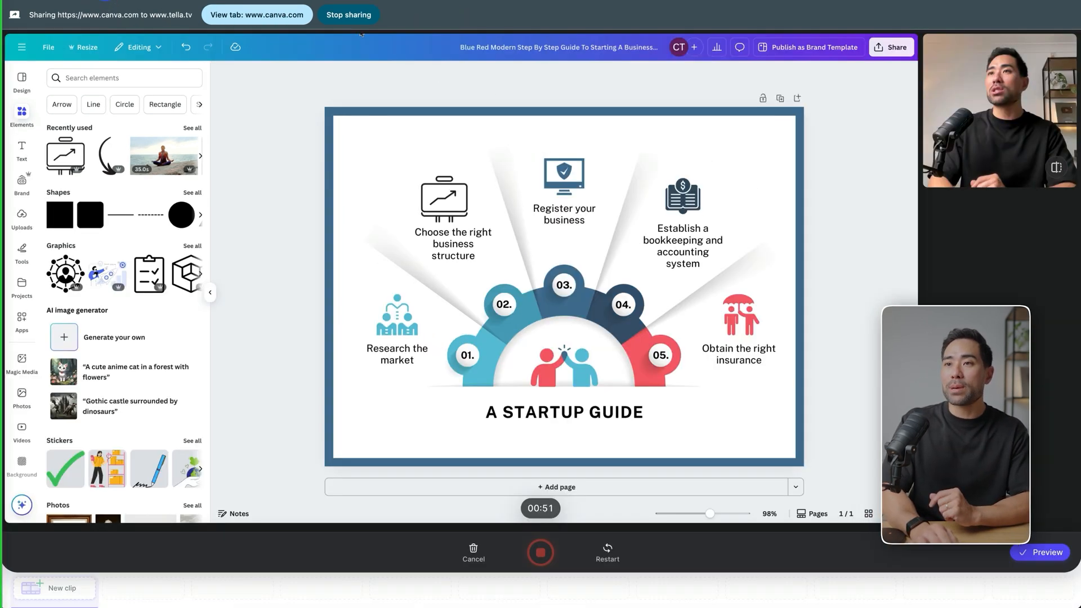
left_click(540, 552)
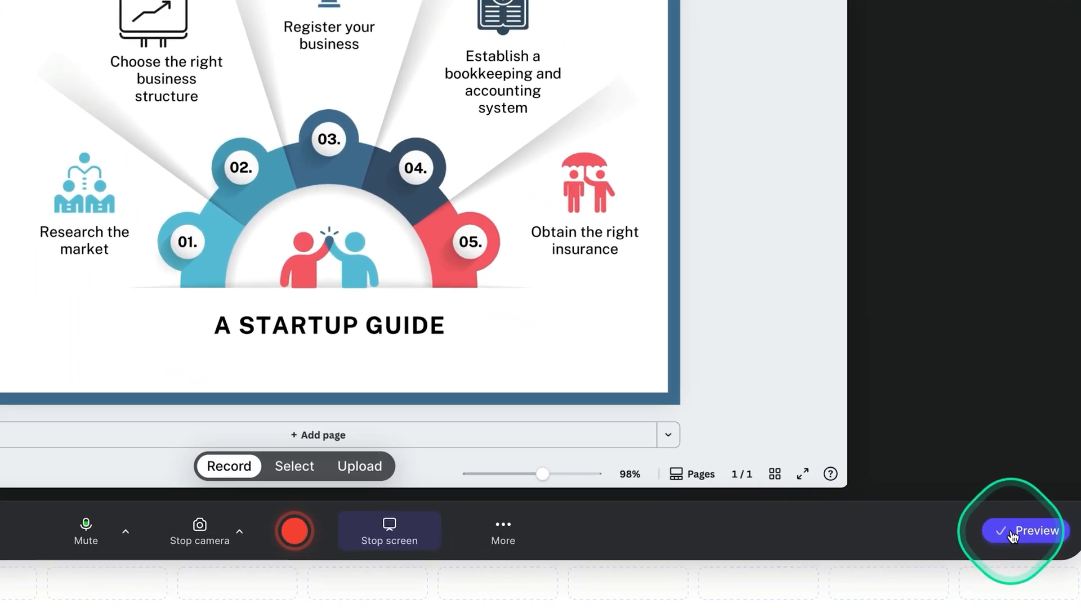
- Preview the finished recording and remove the silent buffers at its start and end
left_click(1039, 531)
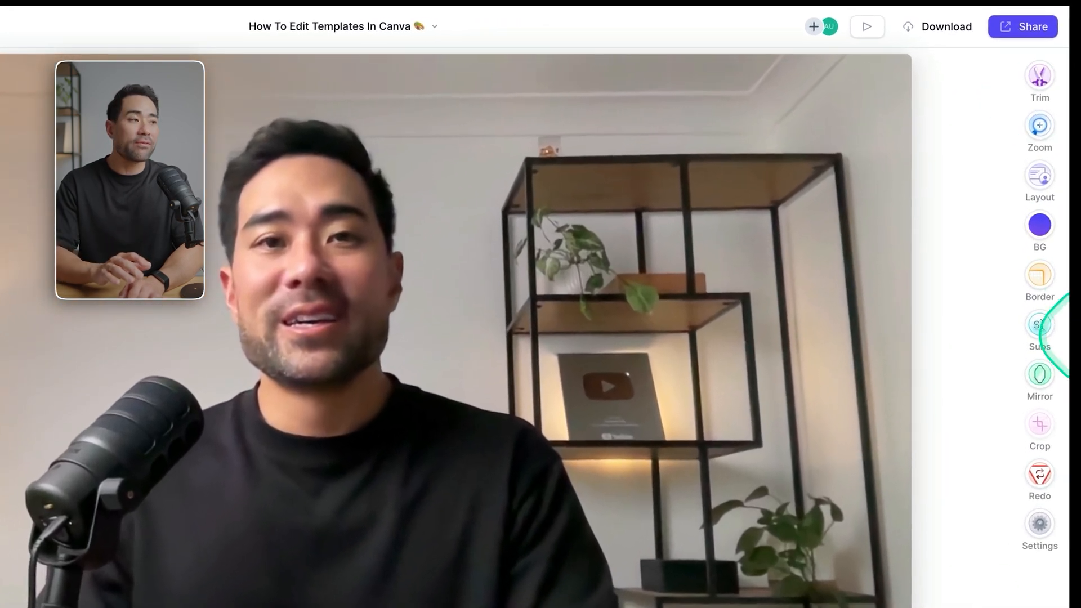
mouse_move(1048, 74)
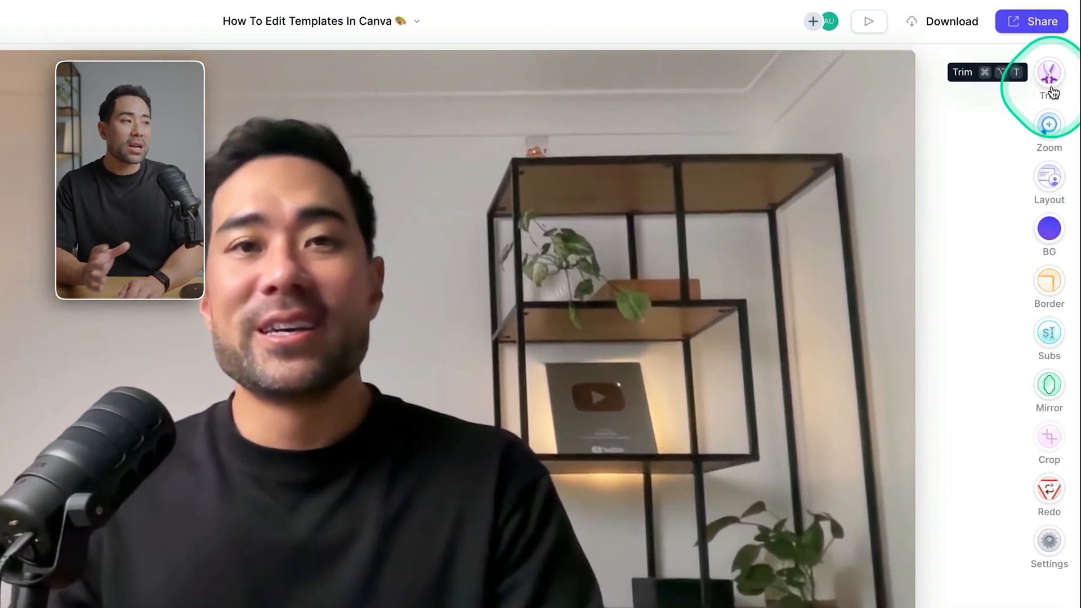
left_click(1048, 72)
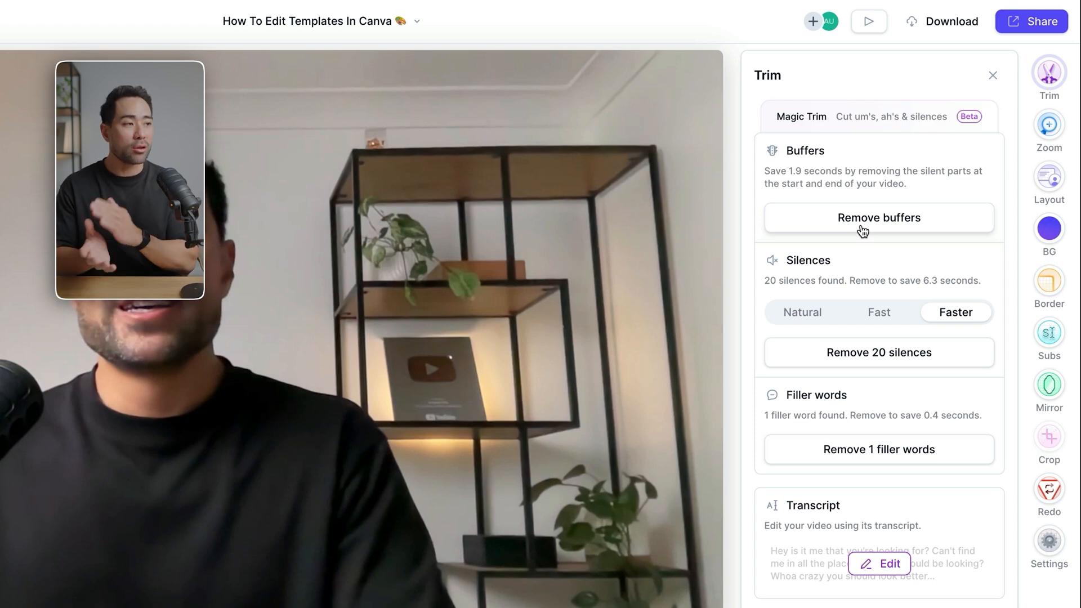
left_click(878, 217)
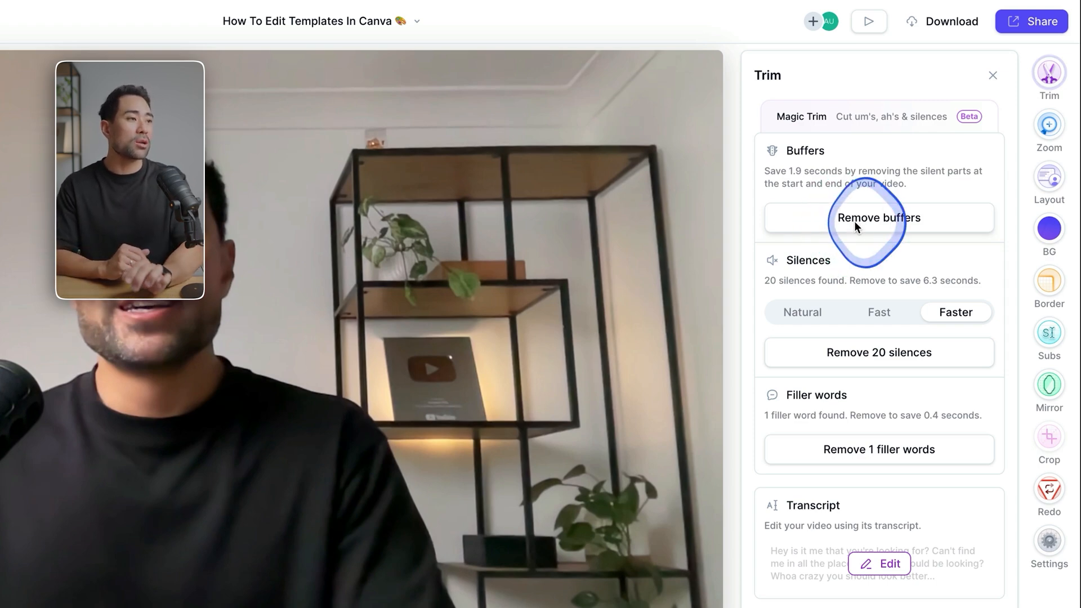
left_click(878, 217)
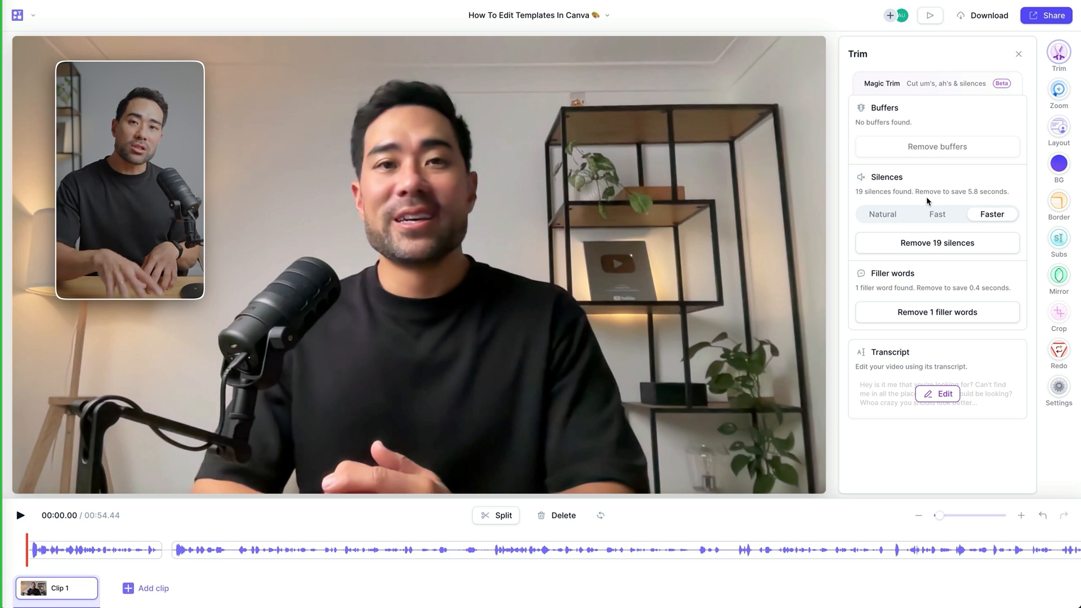
- Set silence detection to Fast and remove the detected pauses from the clip
left_click(882, 214)
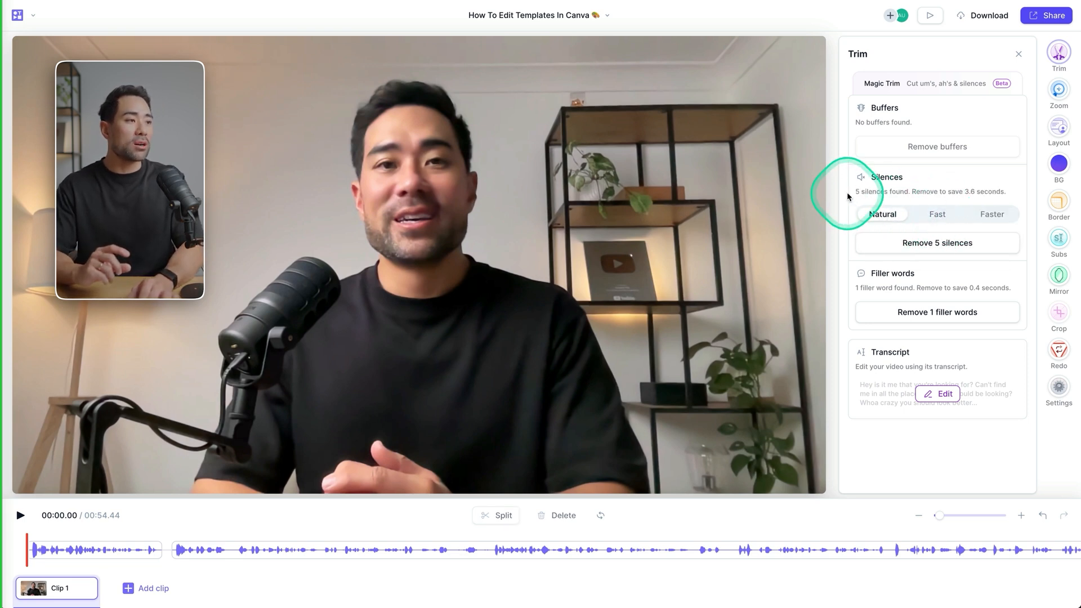
left_click(936, 214)
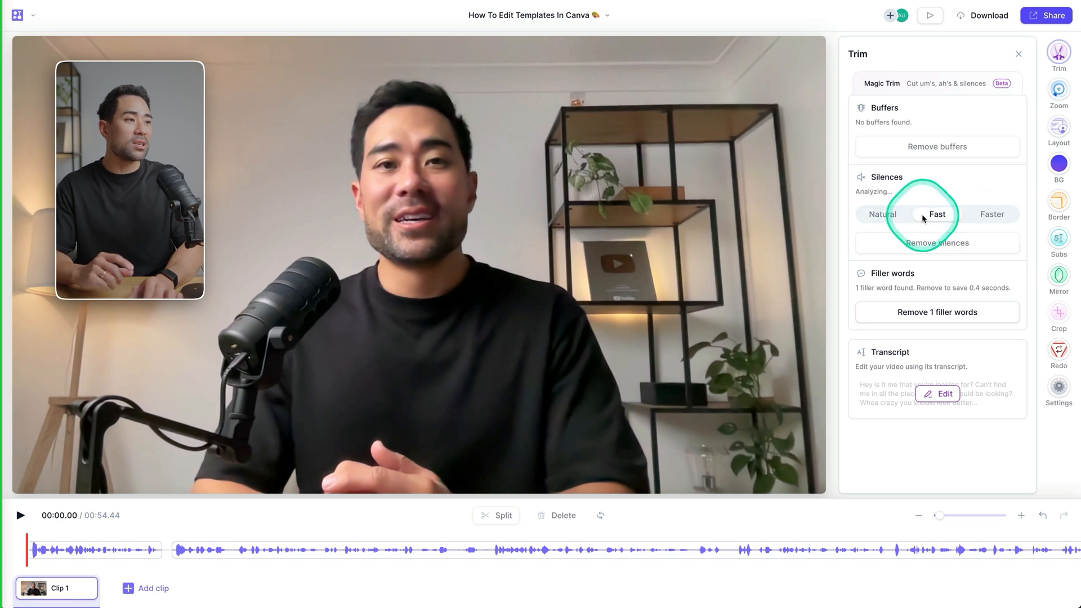
left_click(991, 214)
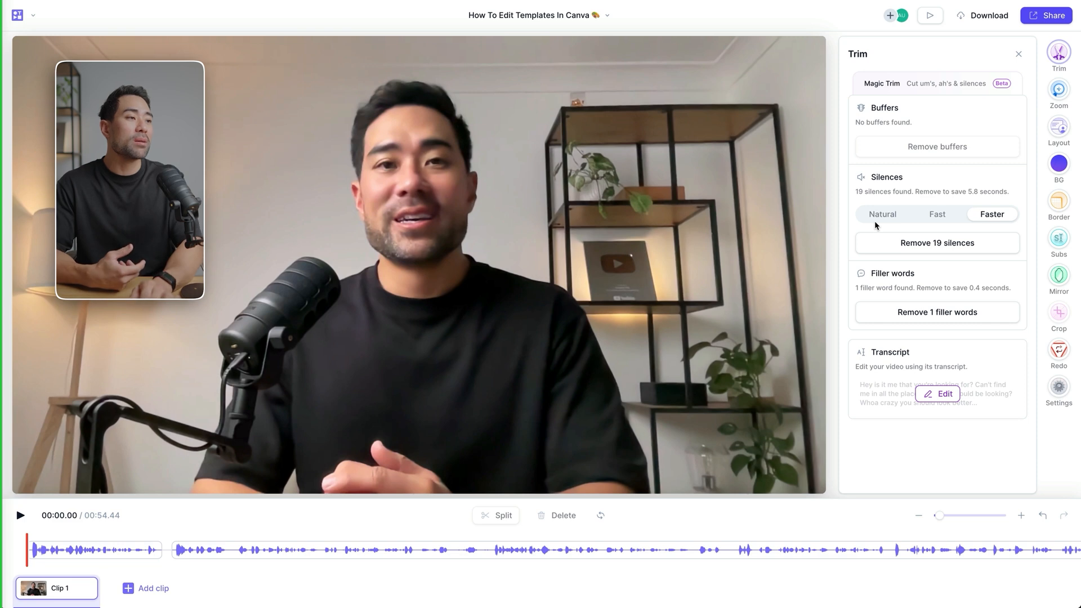
left_click(937, 214)
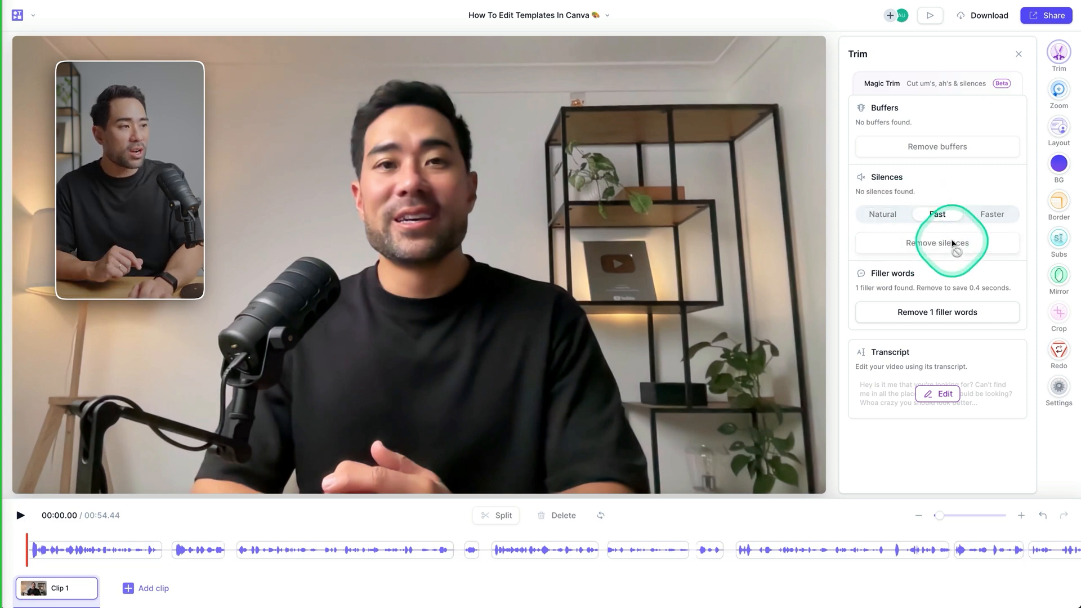
mouse_move(167, 571)
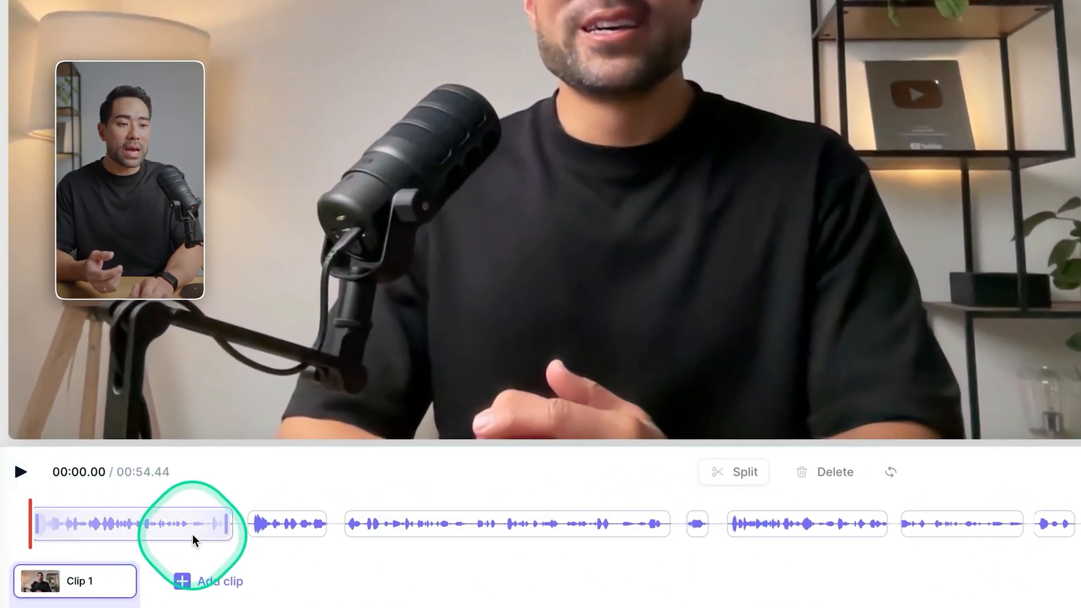
left_click(20, 472)
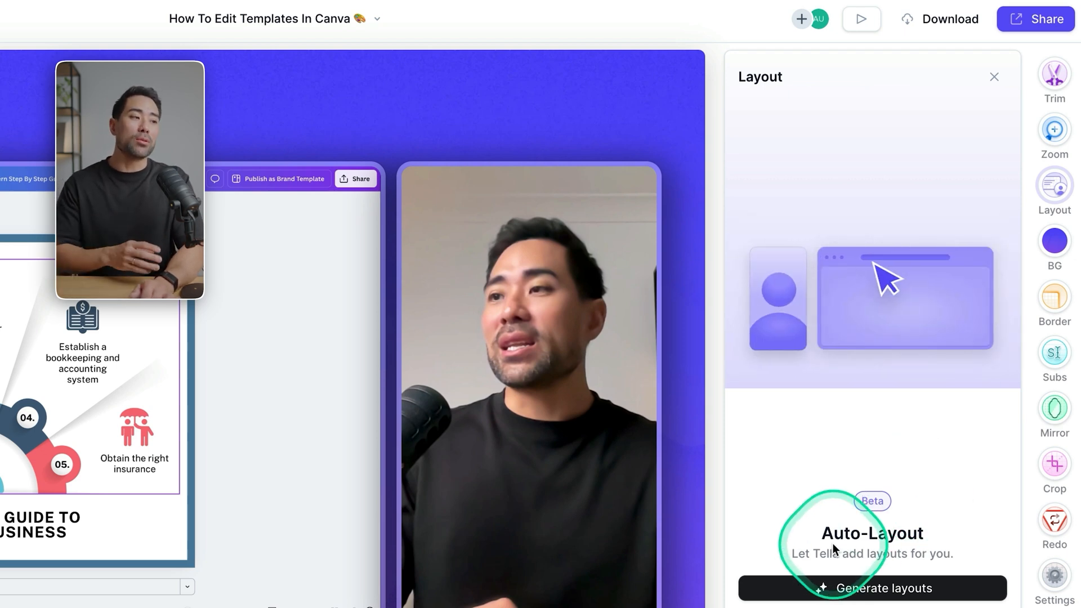
mouse_move(861, 282)
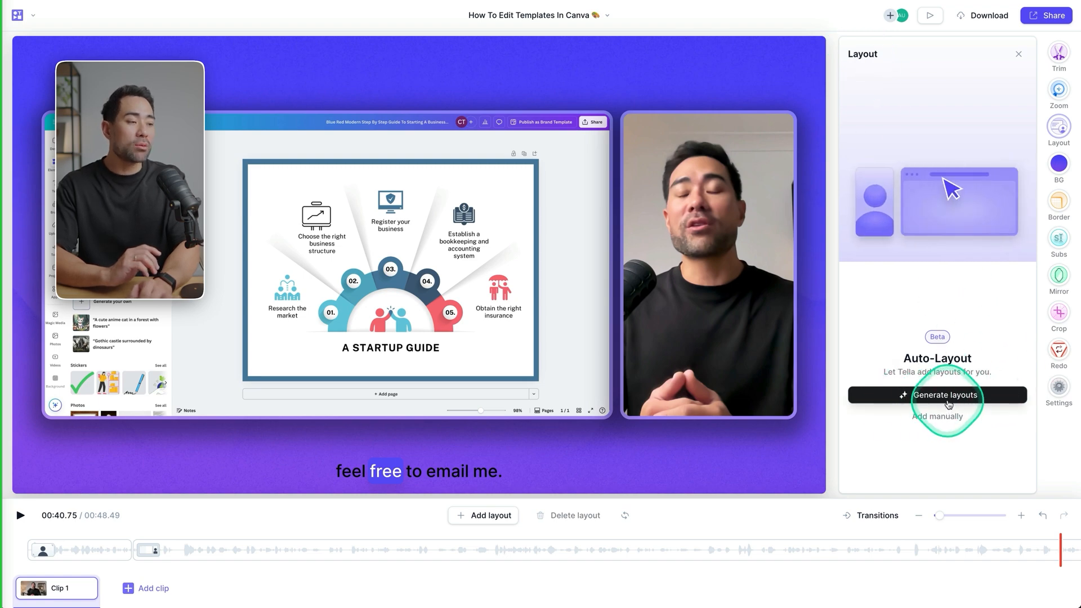
- Run Auto-Layout in the Demo style across the video and zoom in on the 'A STARTUP GUIDE' title
left_click(944, 394)
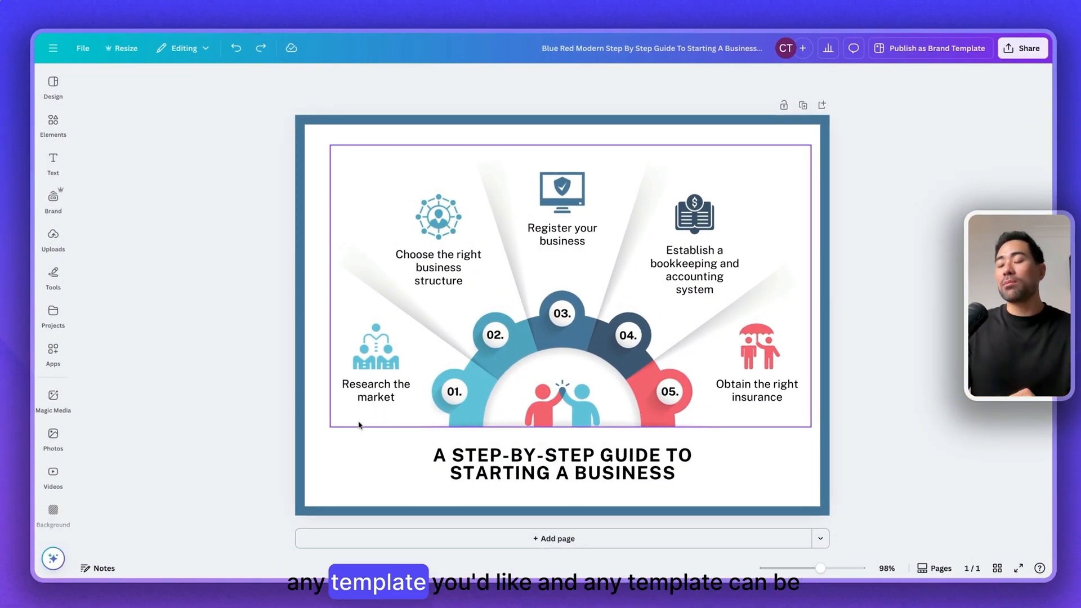
left_click(562, 463)
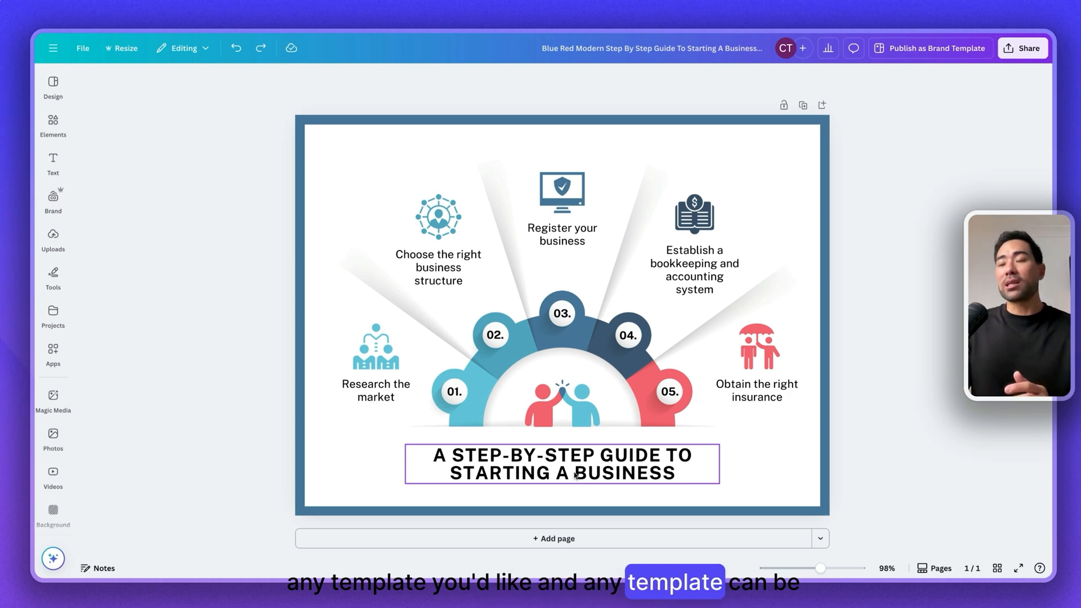
left_click(561, 463)
type("A S")
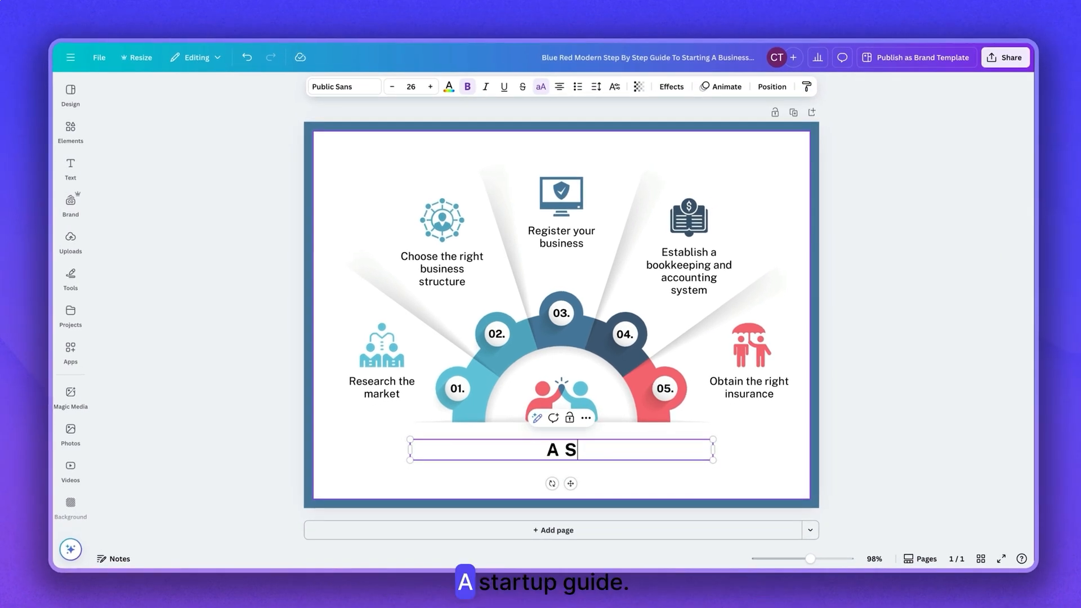
type("TARTUP GUIDE")
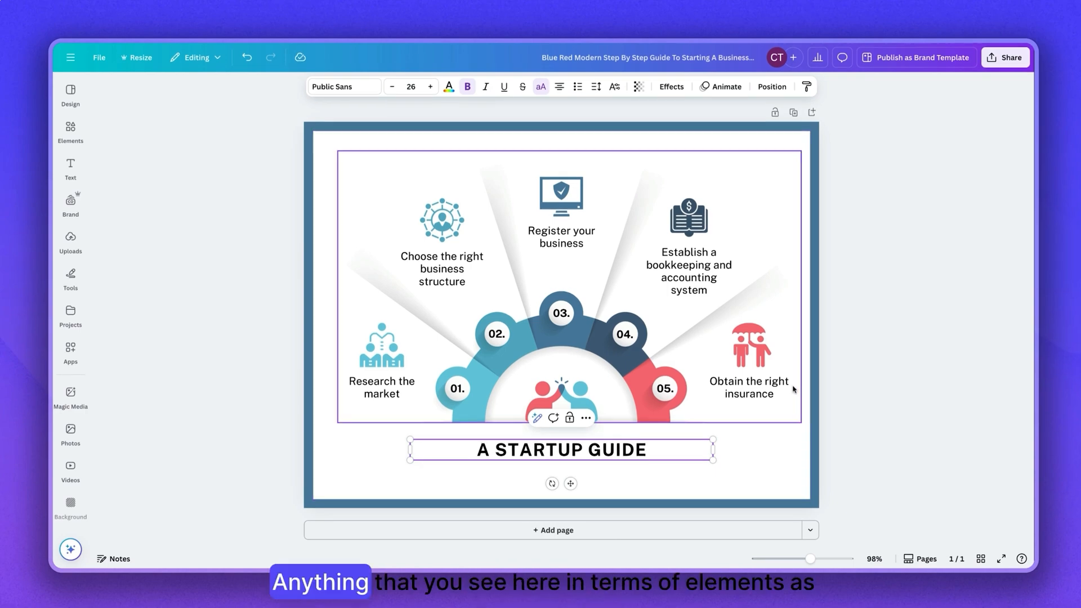
left_click(440, 220)
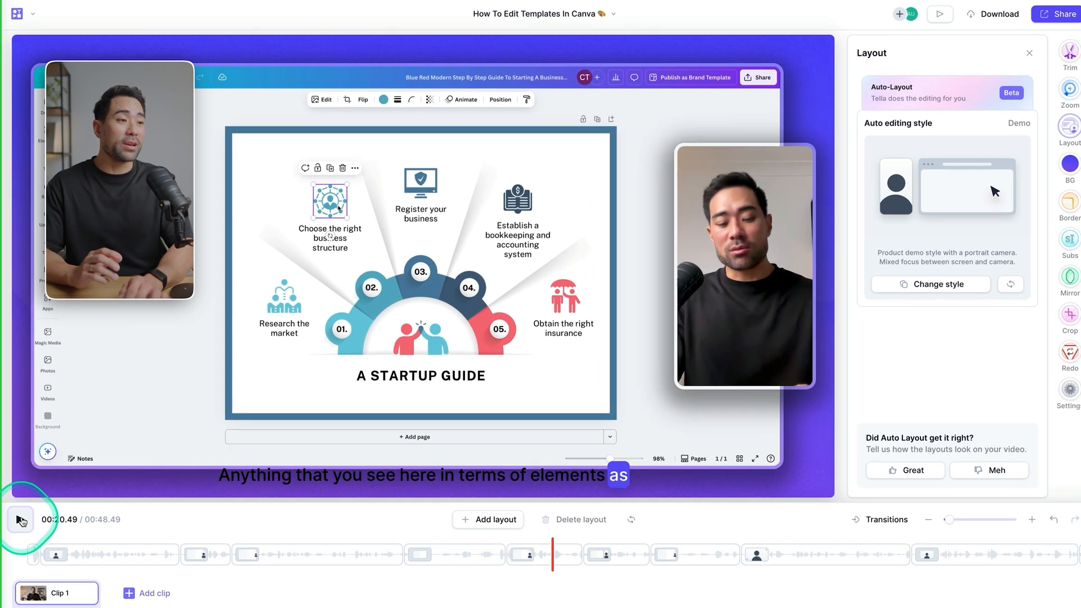
- Preview the closing section of the timeline and return to the Auto-Layout overview
left_click(21, 519)
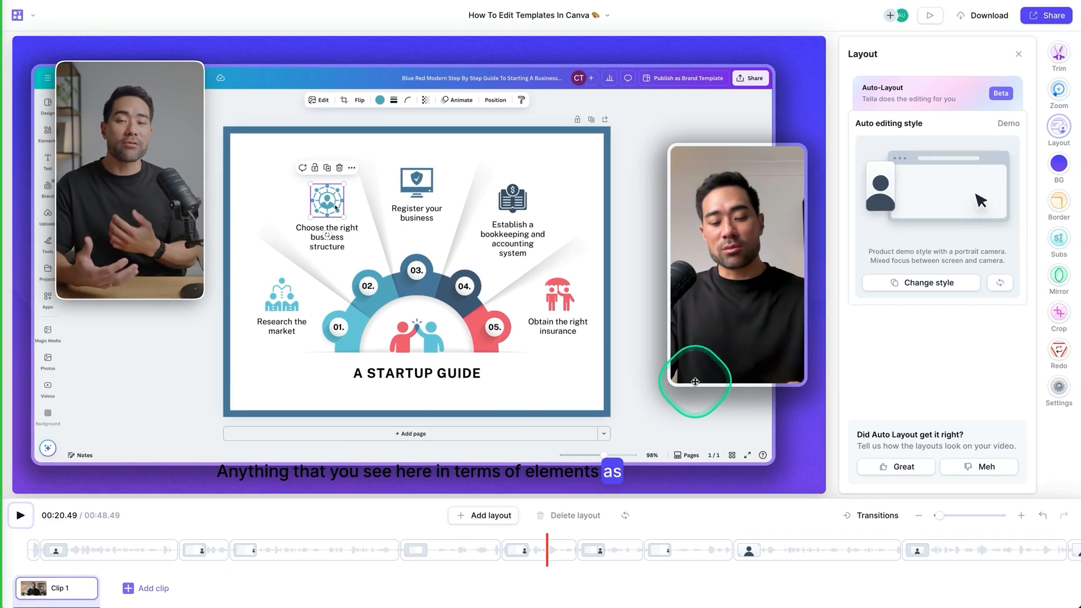
left_click(928, 283)
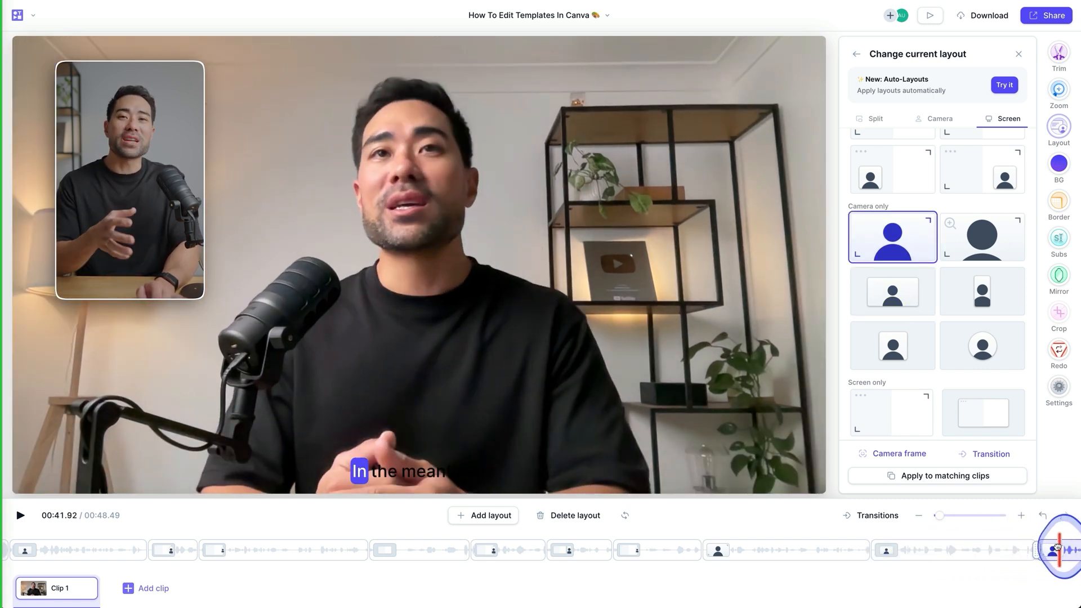
left_click(21, 514)
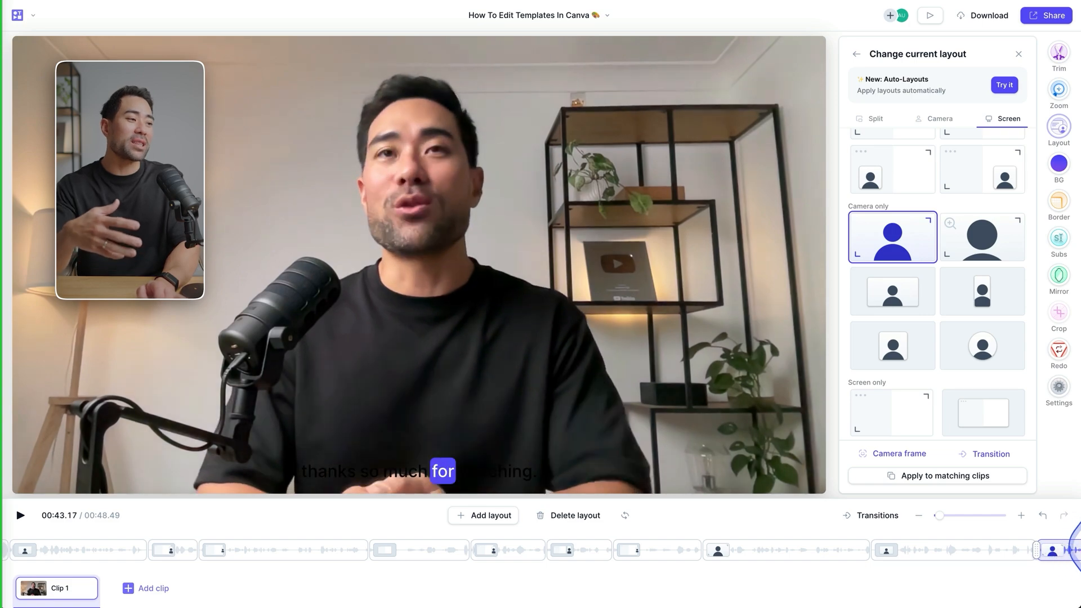
left_click(1003, 84)
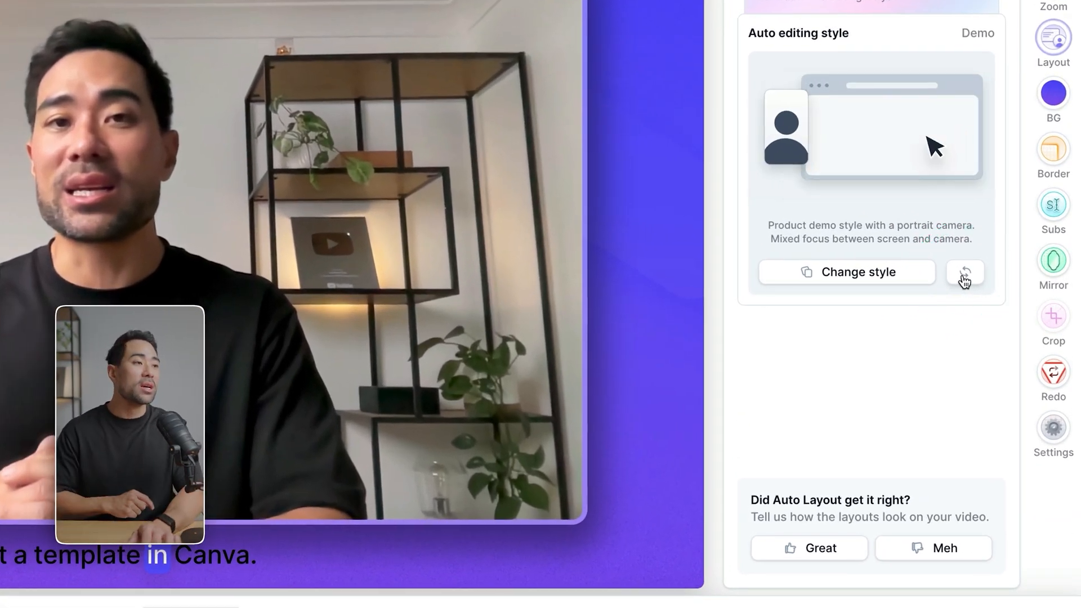
- Switch the editing style from Demo to Tutorial with a round camera and update the layouts
left_click(846, 271)
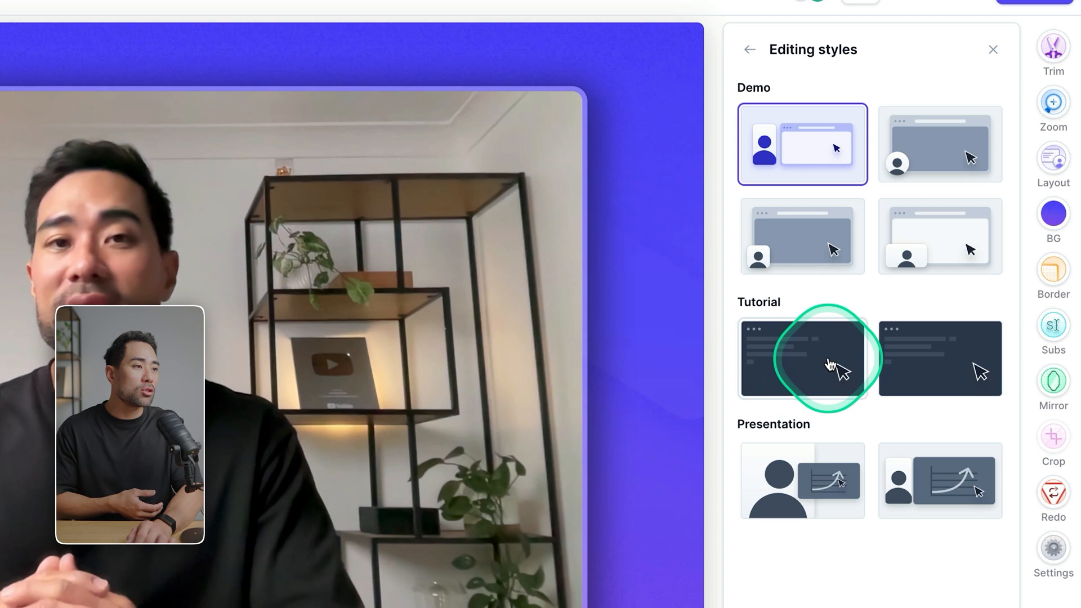
left_click(802, 358)
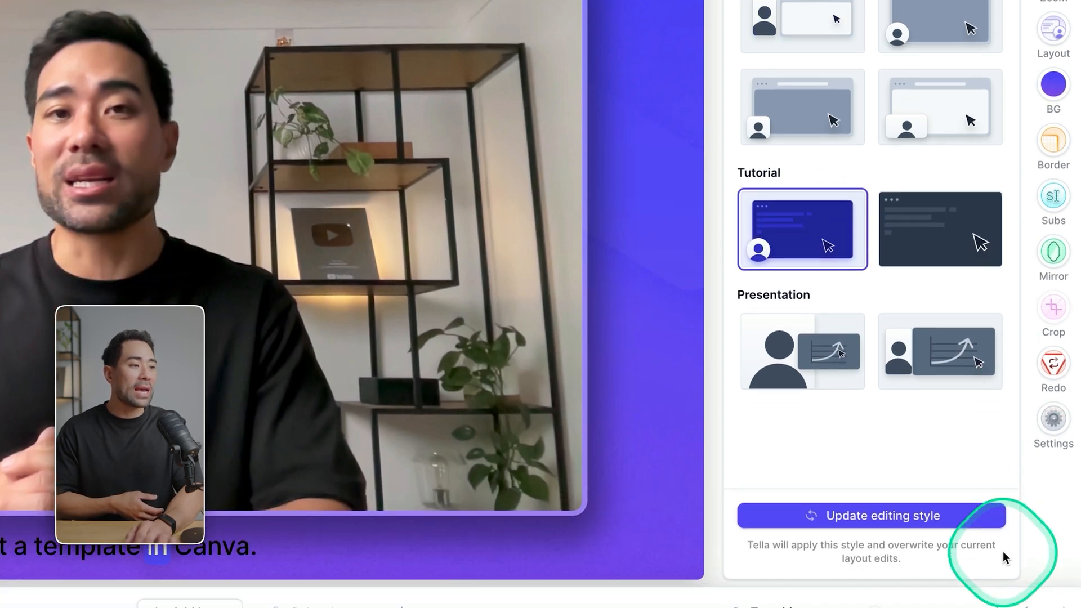
left_click(883, 514)
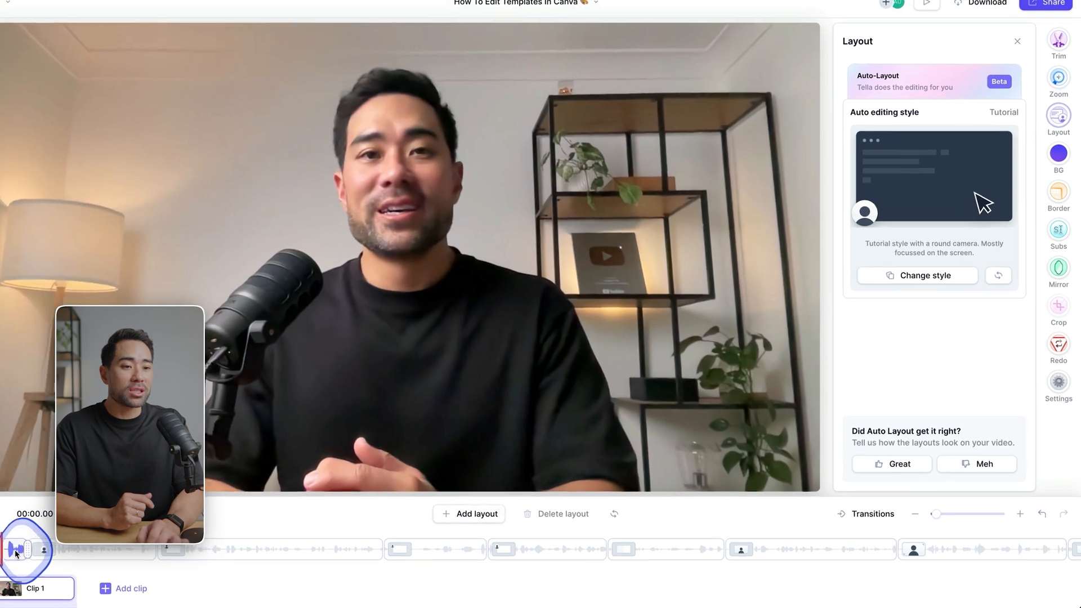
- Step through timeline sections to reach the camera-only section around 00:37
left_click(918, 275)
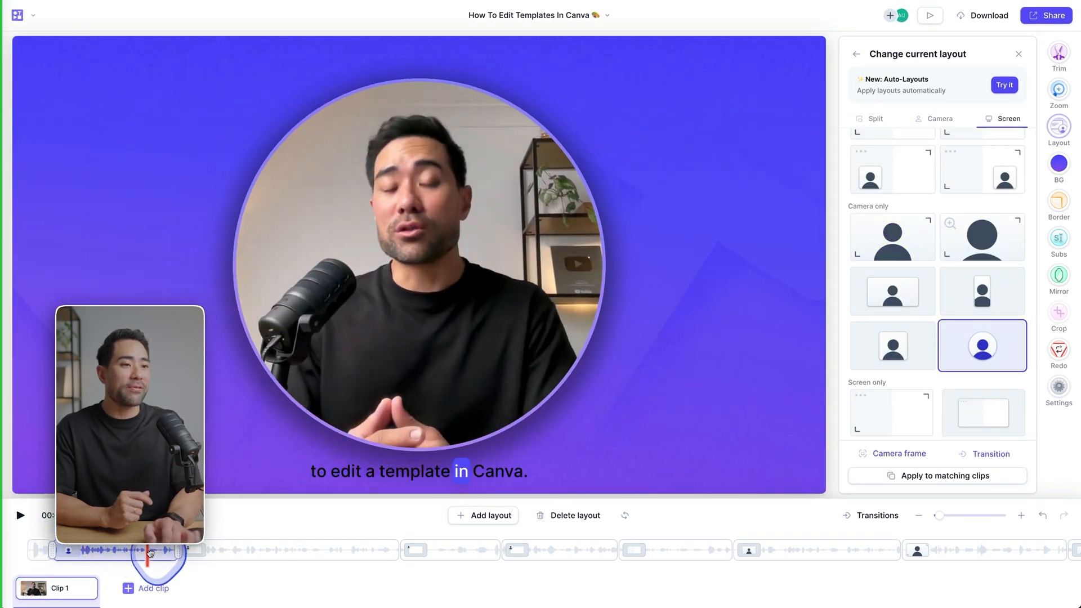
left_click(874, 118)
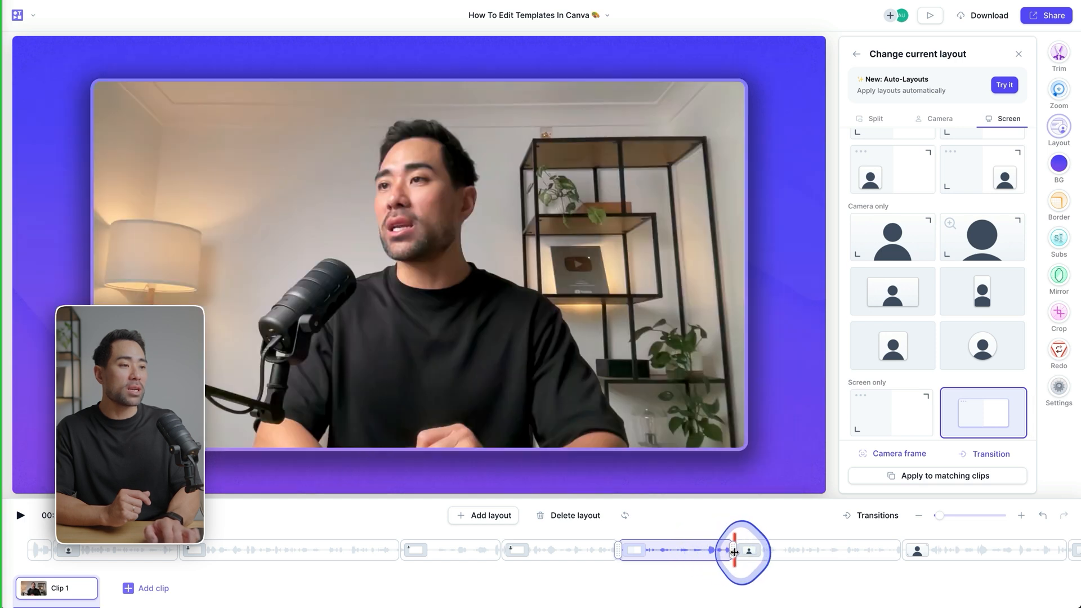
left_click(892, 290)
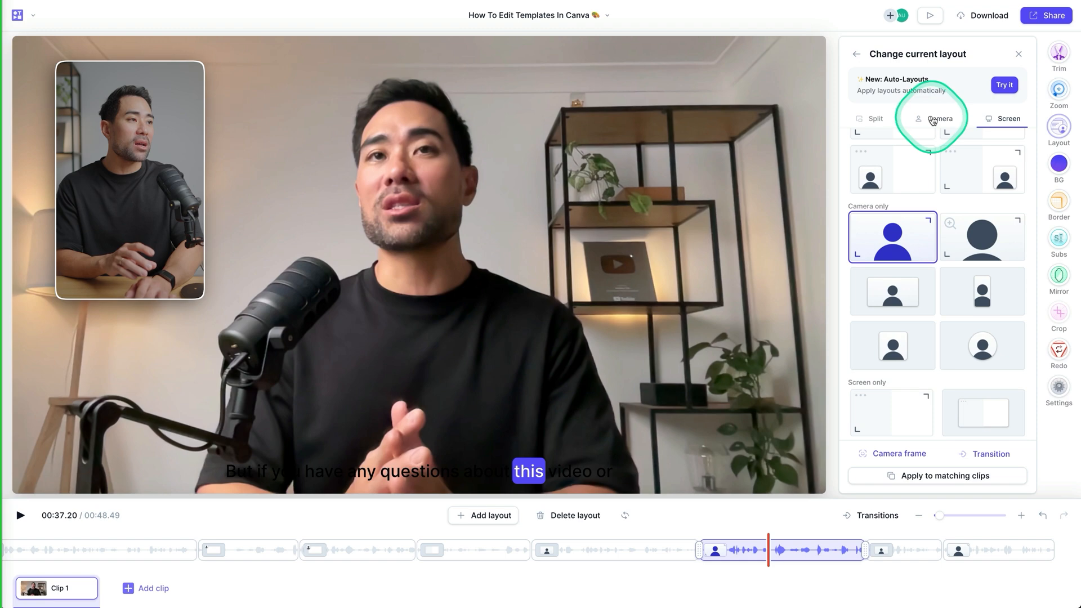
- Give that section a Screen + Camera split layout, trying two arrangements
left_click(892, 169)
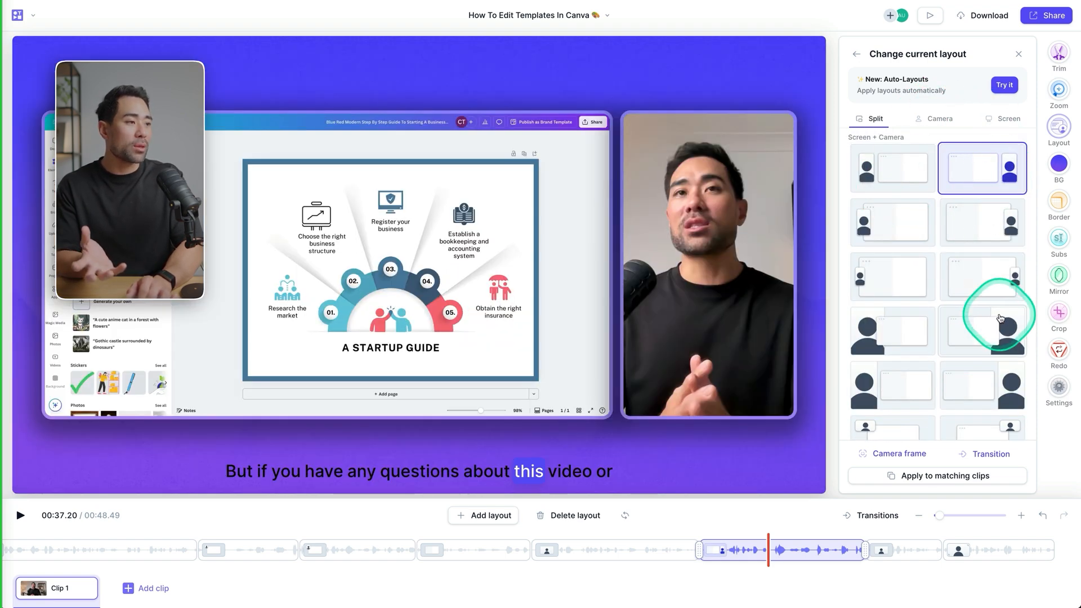
left_click(982, 254)
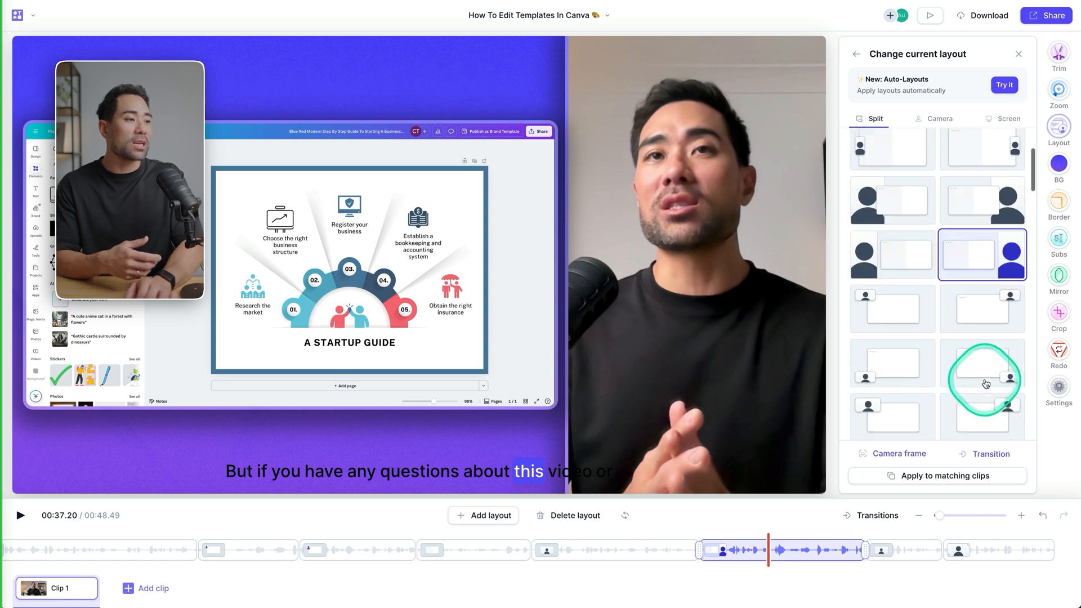
left_click(982, 339)
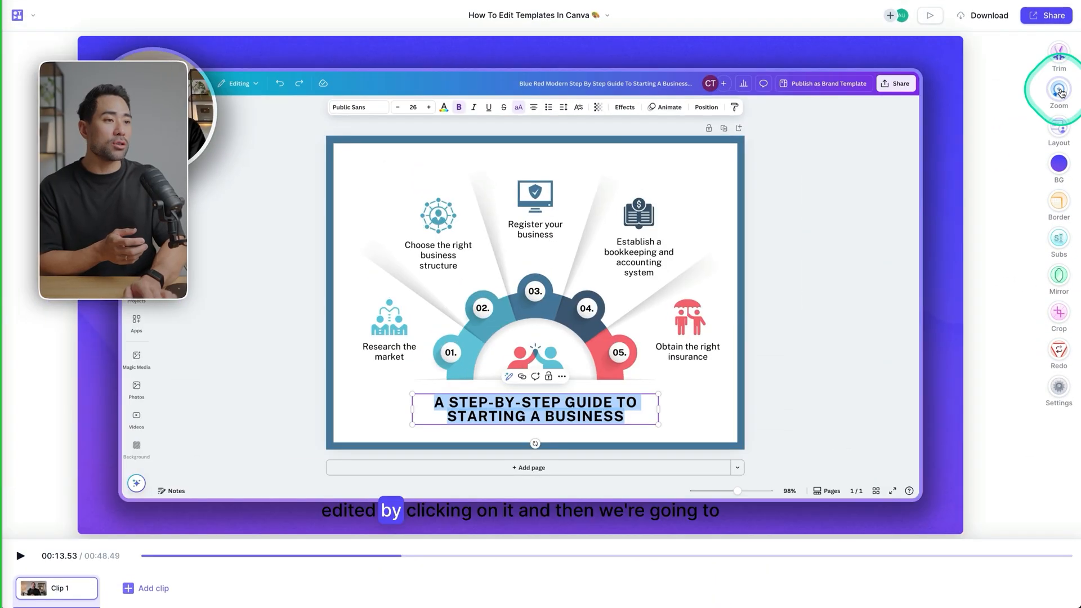
- Add a 200% zoom onto the startup guide title near 00:13 and preview it
left_click(1059, 90)
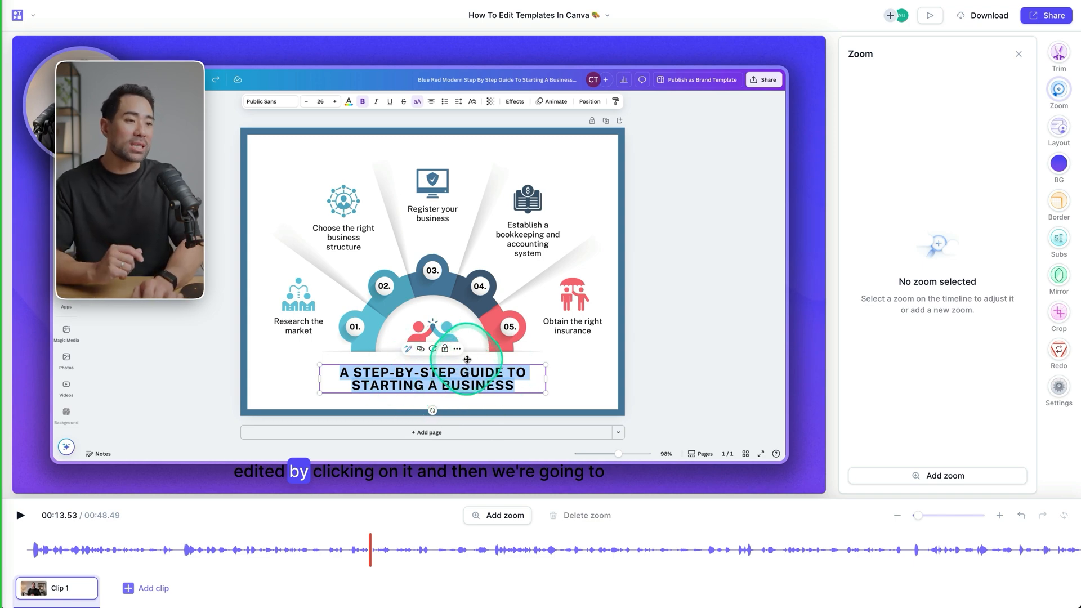
left_click(945, 475)
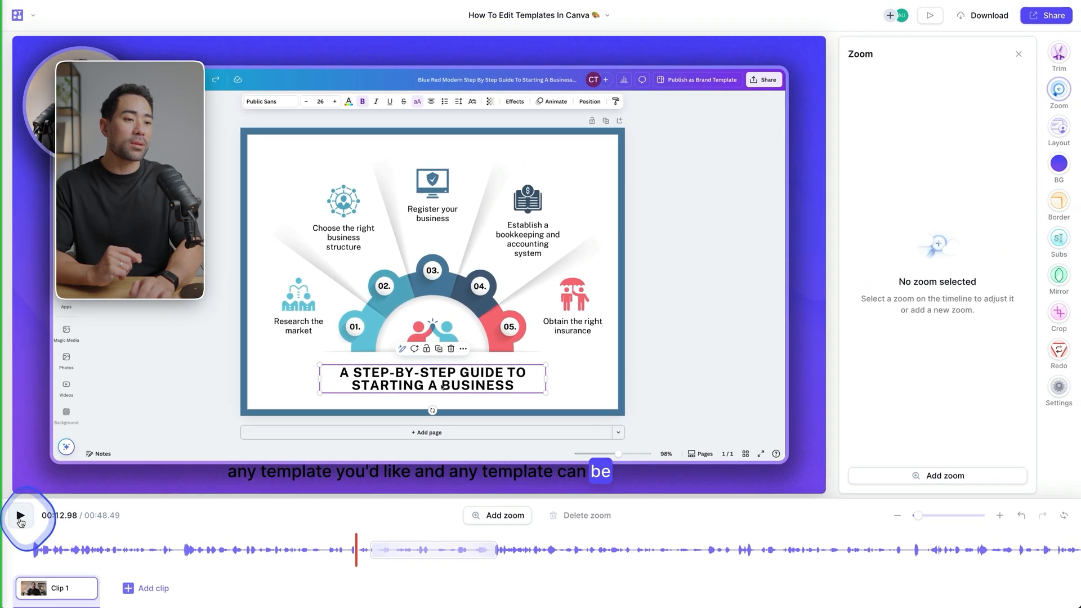
left_click(20, 517)
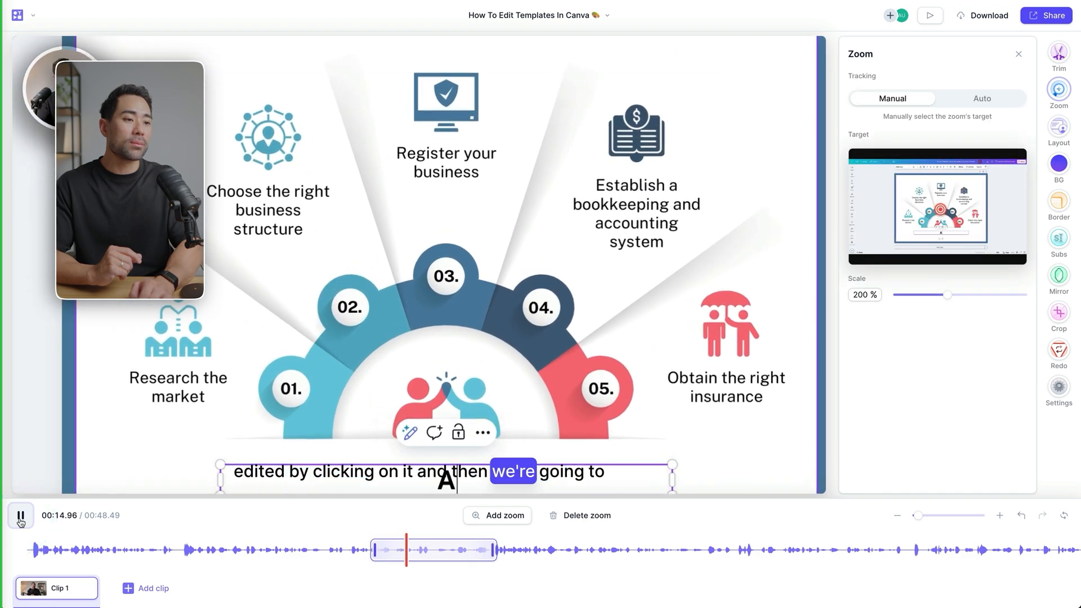
left_click(20, 515)
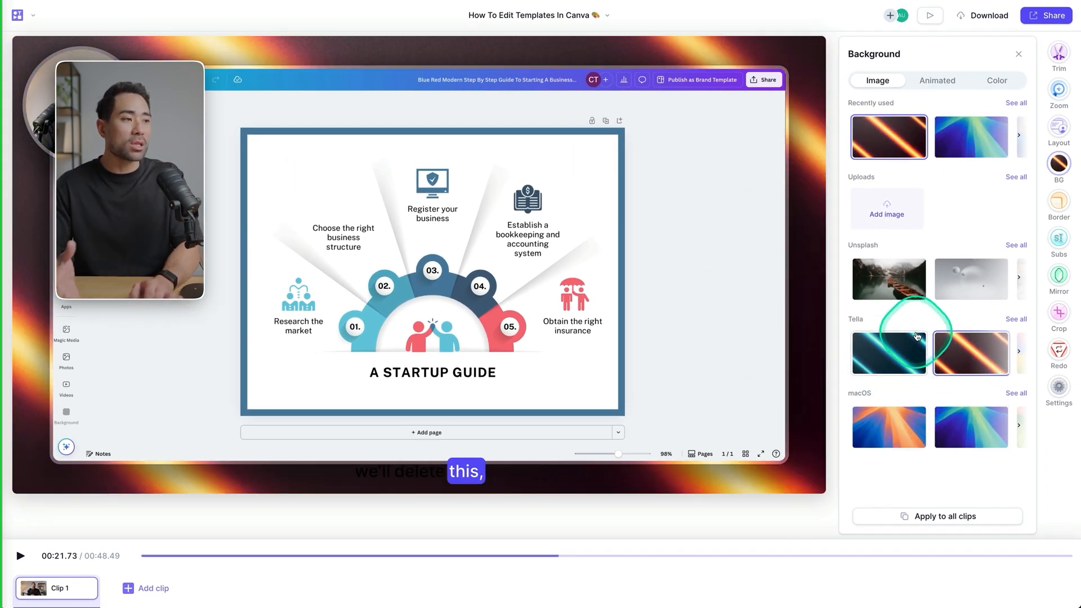
- Apply a Tella background image, turn subtitles on, and bring up the HD MP4 download options
left_click(1058, 238)
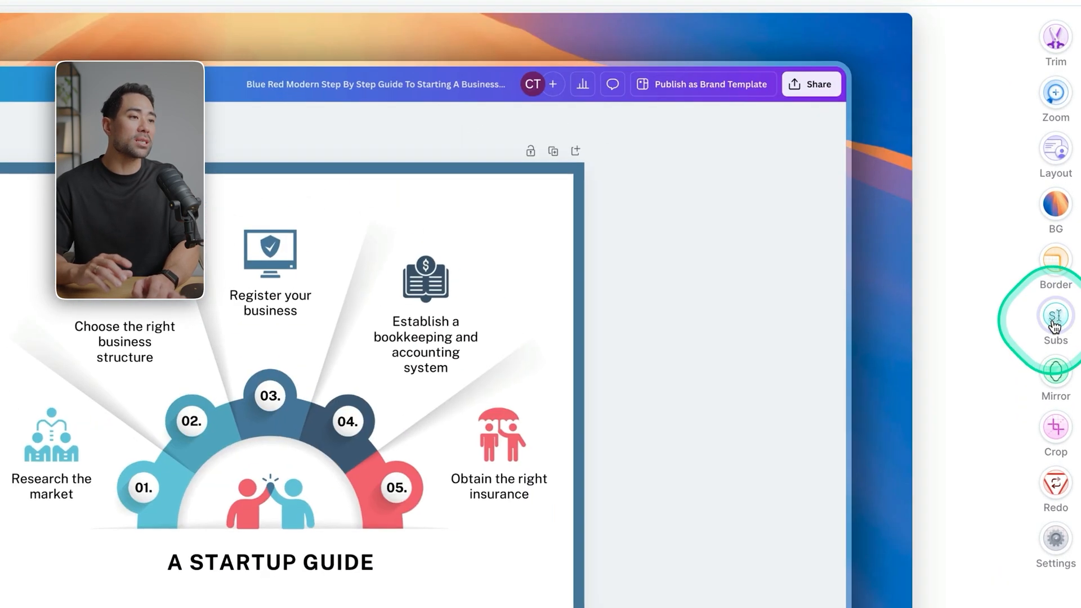
left_click(1055, 316)
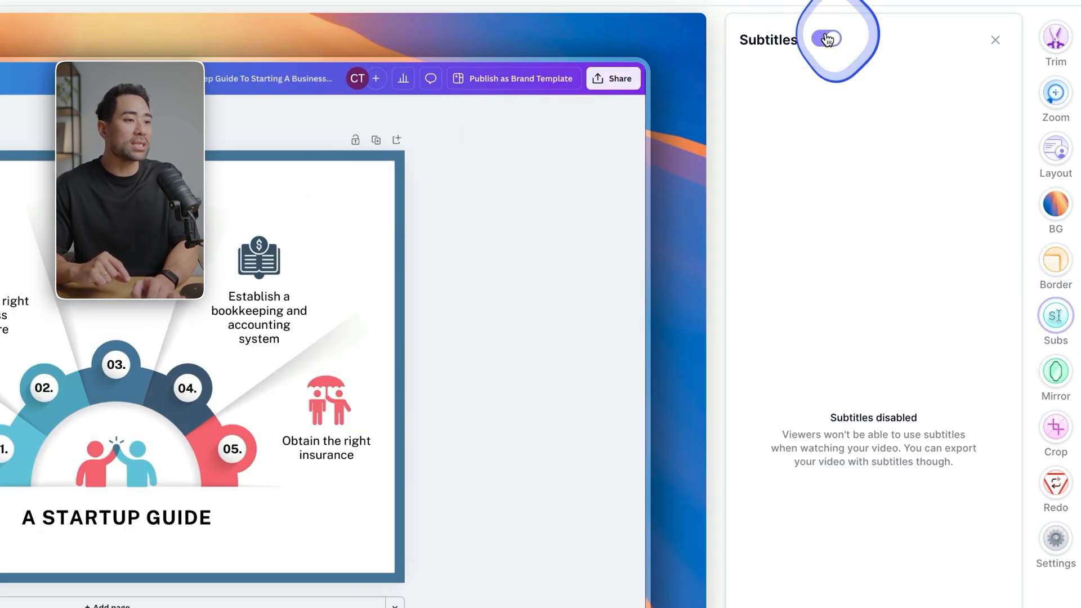
left_click(827, 40)
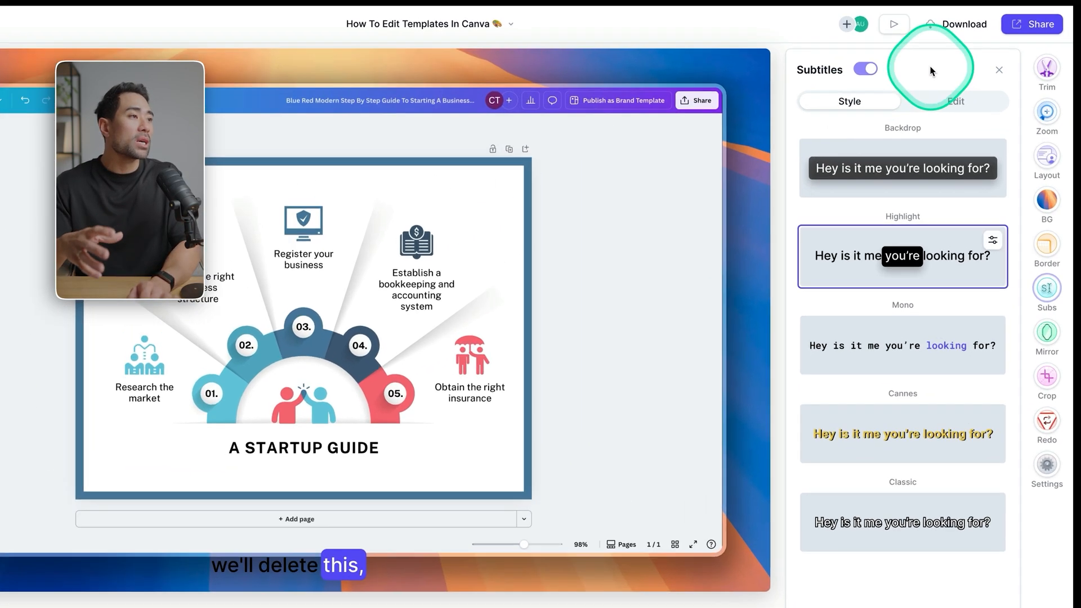
left_click(962, 24)
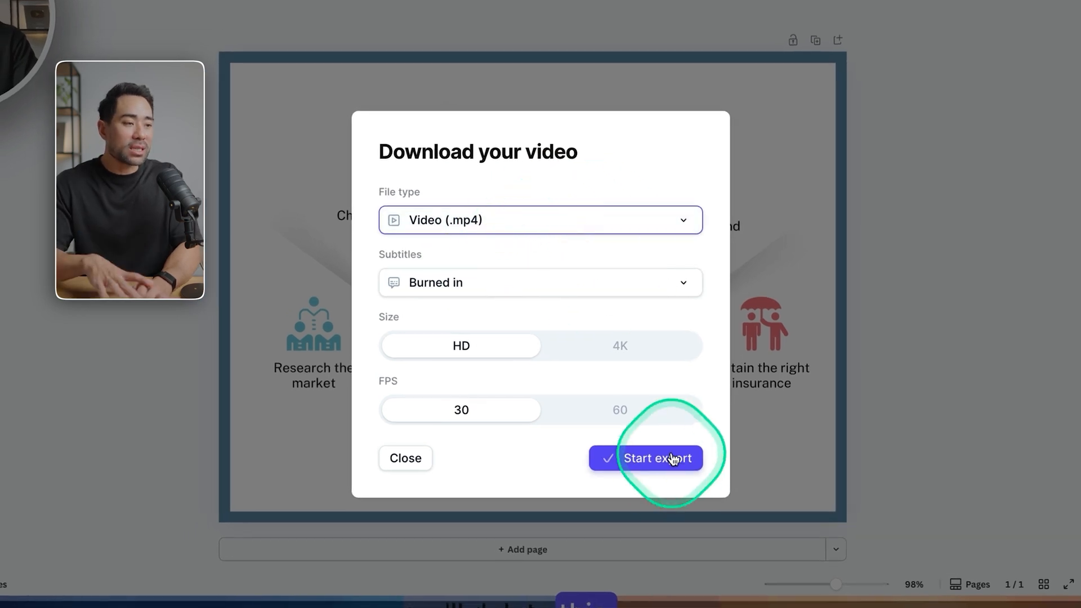
- Start the HD export with burned-in subtitles and bring up the share dialog with the video link
left_click(659, 459)
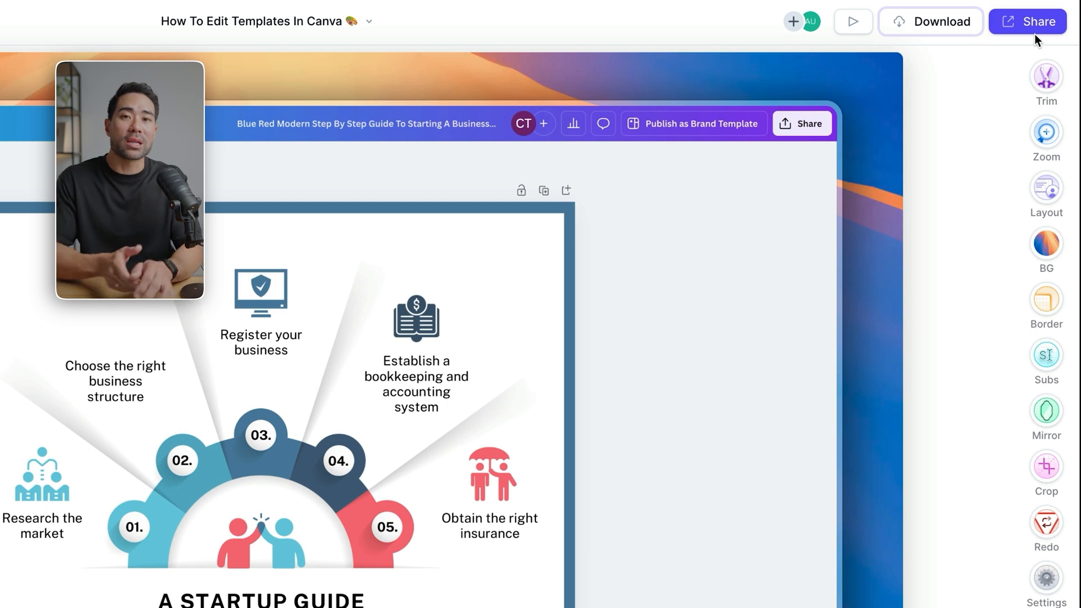
left_click(1028, 22)
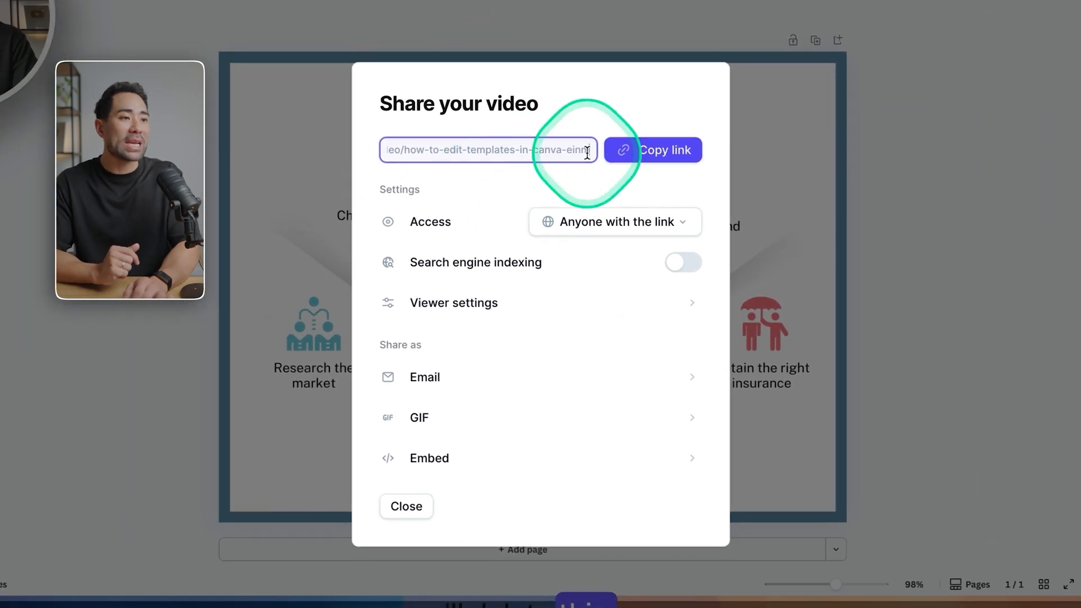